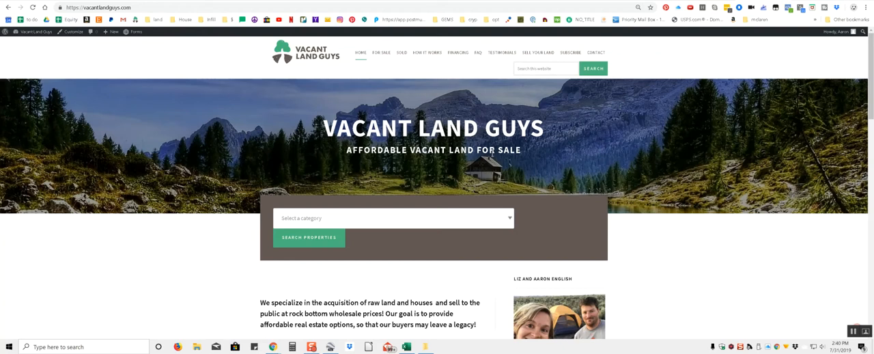
{"action": "mouse_move", "coordinate": [476, 162]}
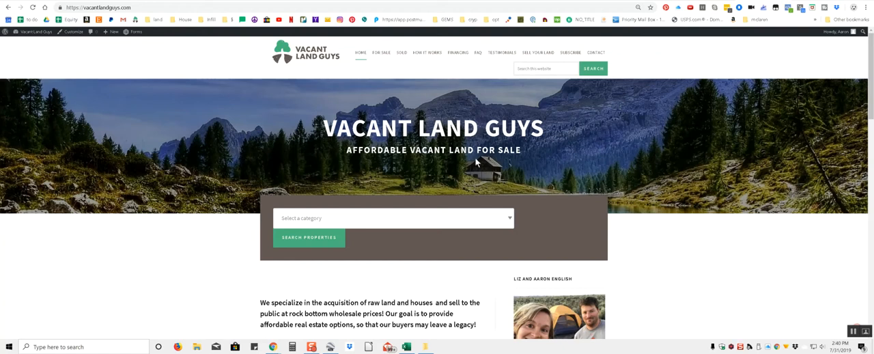
{"action": "mouse_move", "coordinate": [362, 48]}
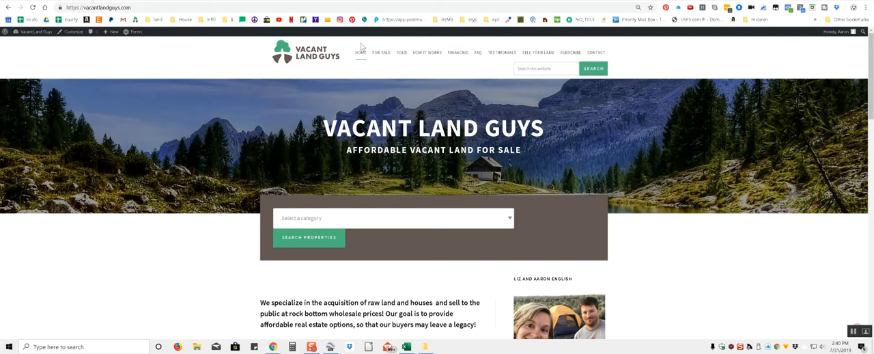
From the For Sale lots, open the 'Stunning 1.40-Acre Lot' Warner Mountain listing and scroll down its page
{"action": "left_click", "coordinate": [381, 52]}
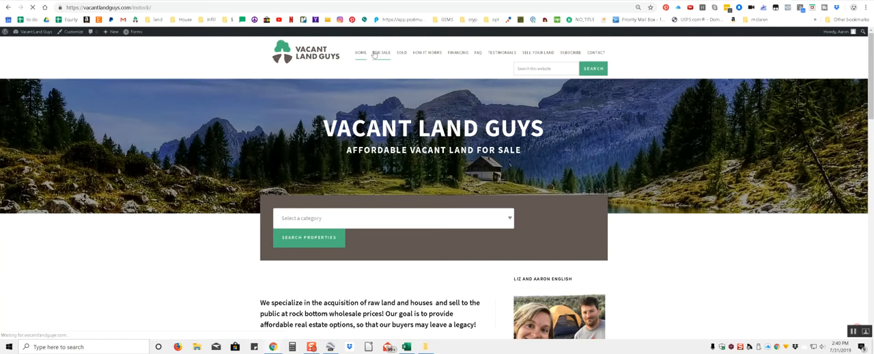
{"action": "left_click", "coordinate": [381, 52]}
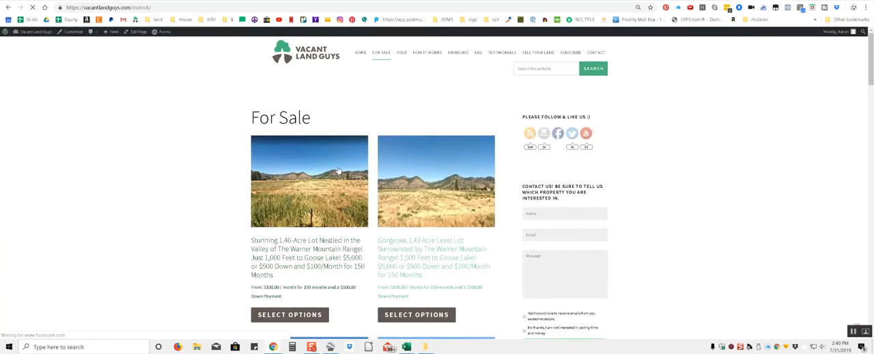
{"action": "left_click", "coordinate": [308, 180]}
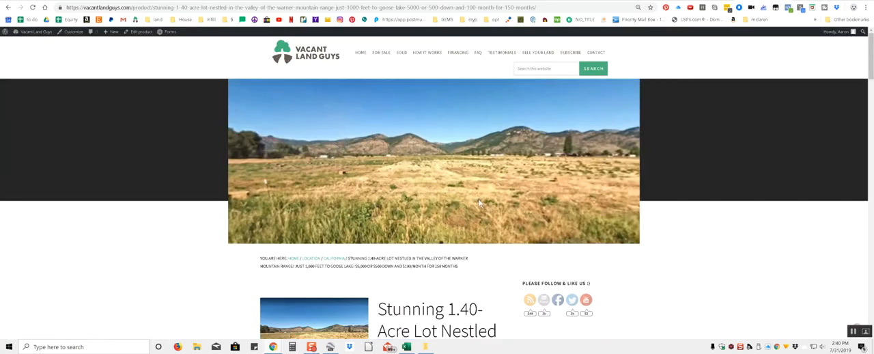
{"action": "scroll", "scroll_direction": "down", "scroll_amount": 3}
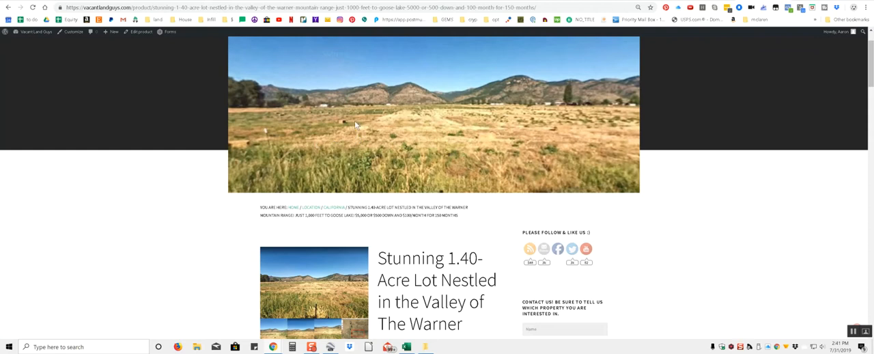
{"action": "mouse_move", "coordinate": [546, 128]}
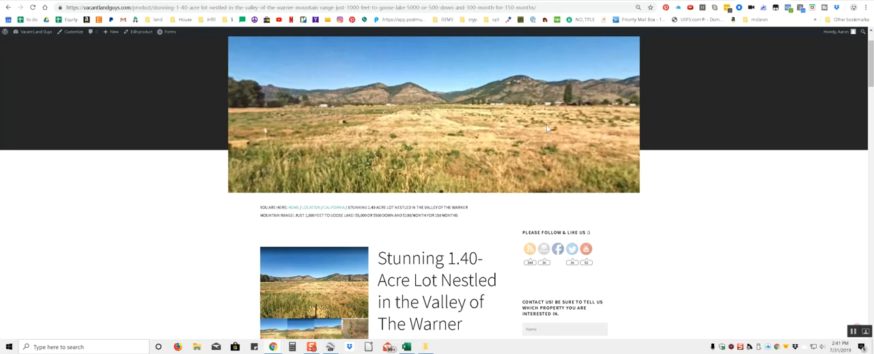
{"action": "mouse_move", "coordinate": [641, 241]}
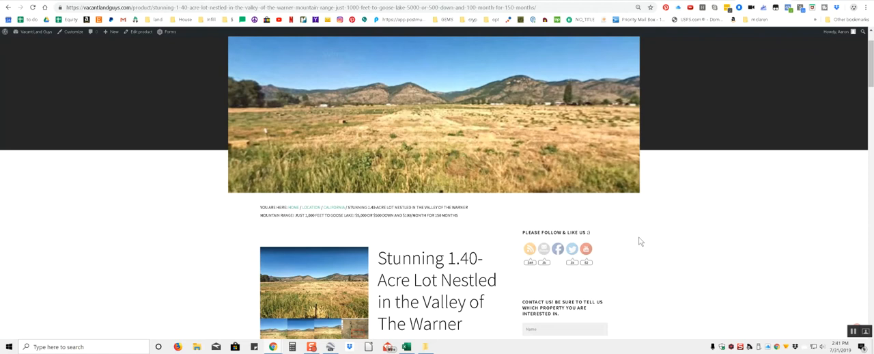
{"action": "mouse_move", "coordinate": [670, 239]}
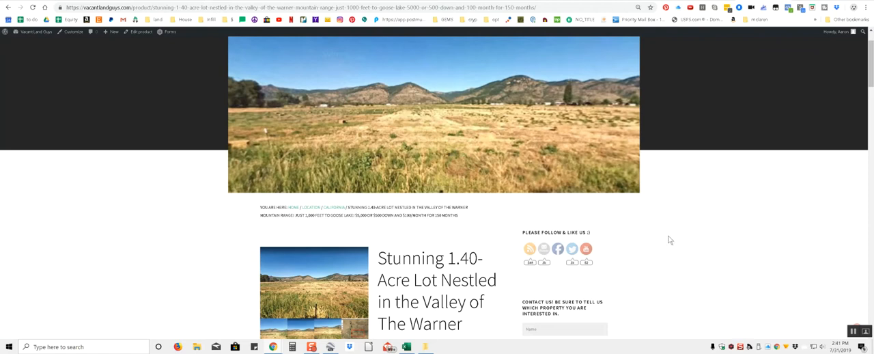
{"action": "mouse_move", "coordinate": [660, 223]}
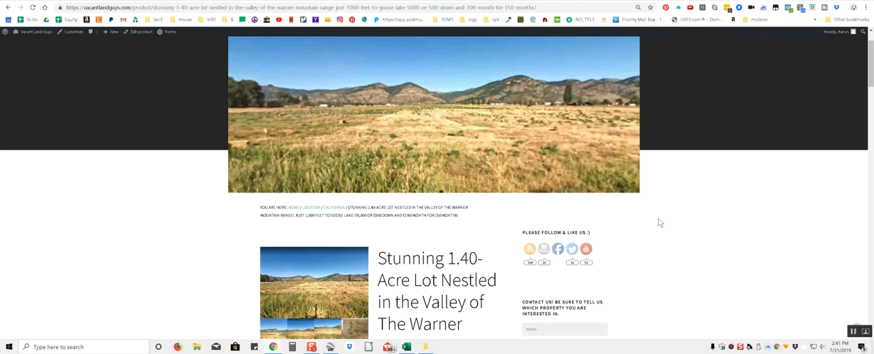
{"action": "scroll", "scroll_direction": "down", "scroll_amount": 3}
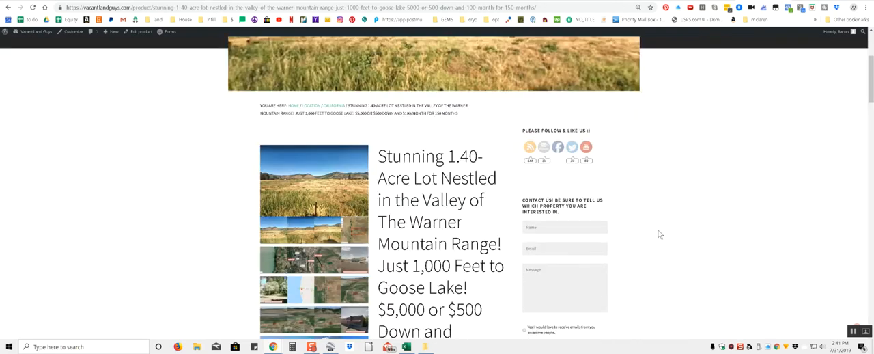
{"action": "scroll", "scroll_direction": "down", "scroll_amount": 3}
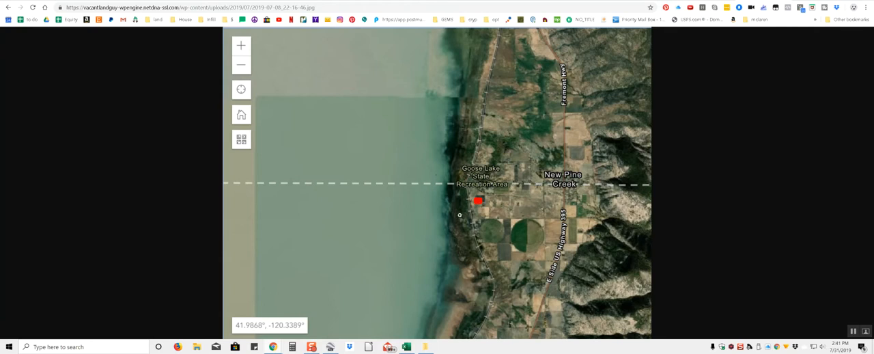
{"action": "mouse_move", "coordinate": [410, 136]}
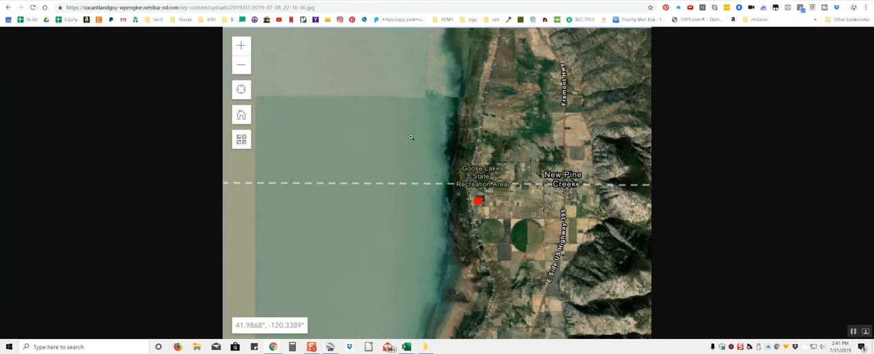
{"action": "mouse_move", "coordinate": [407, 200]}
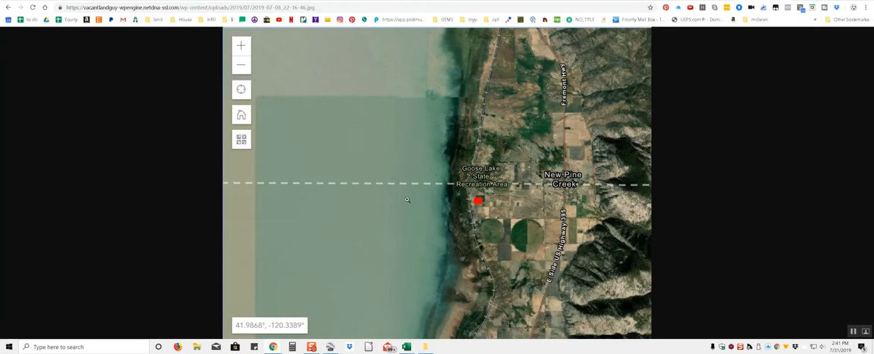
{"action": "mouse_move", "coordinate": [464, 210]}
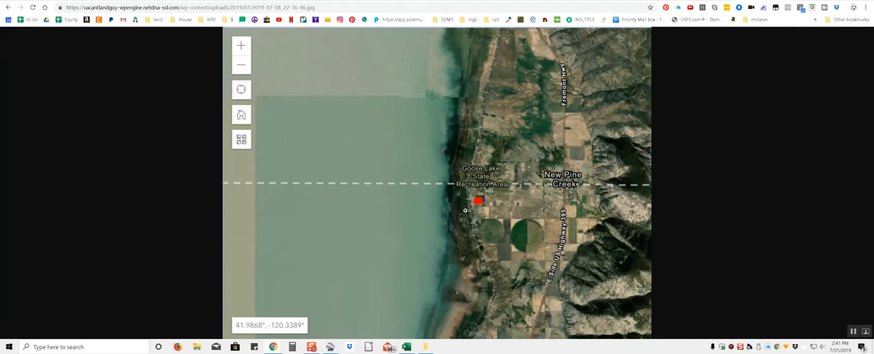
{"action": "mouse_move", "coordinate": [475, 210]}
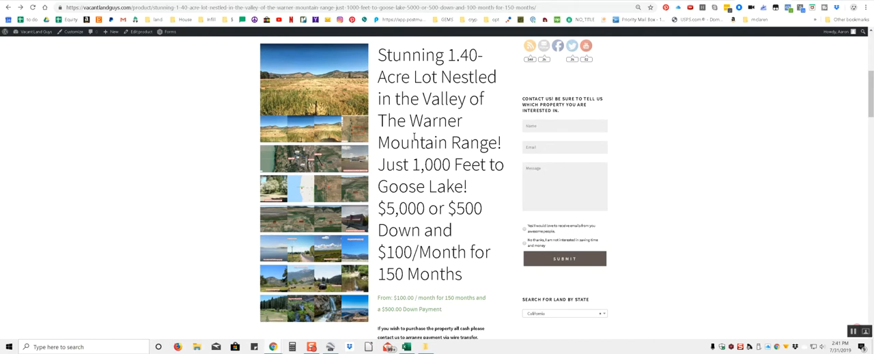
{"action": "mouse_move", "coordinate": [309, 136]}
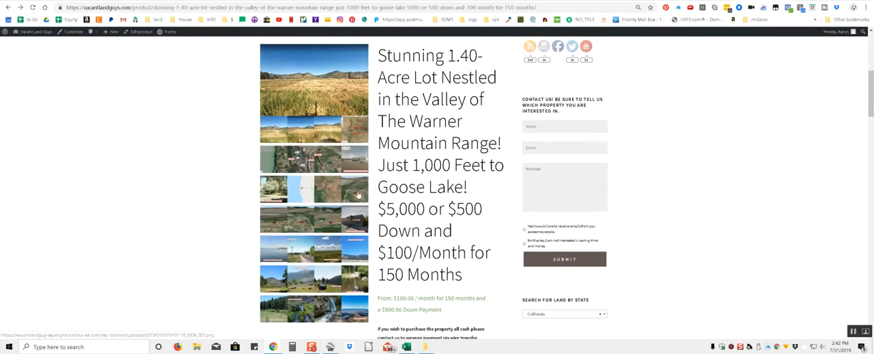
View the aerial 3D photo of the parcel with its boundary outlined from the listing gallery
{"action": "left_click", "coordinate": [314, 189]}
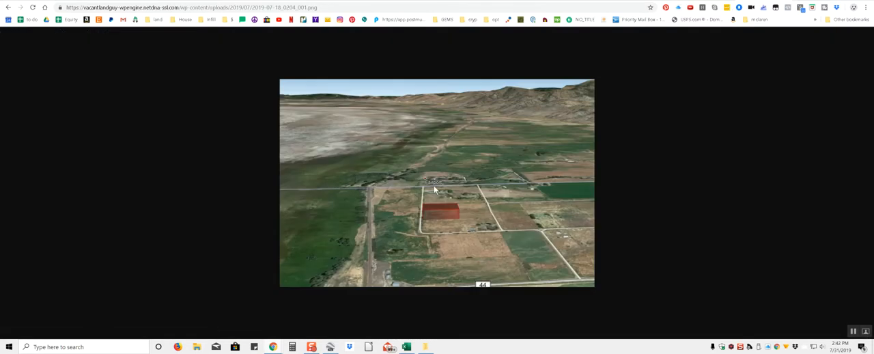
{"action": "mouse_move", "coordinate": [438, 188]}
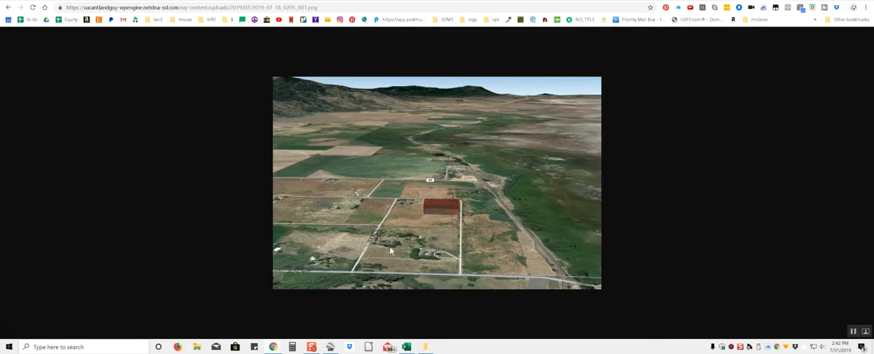
{"action": "mouse_move", "coordinate": [403, 208]}
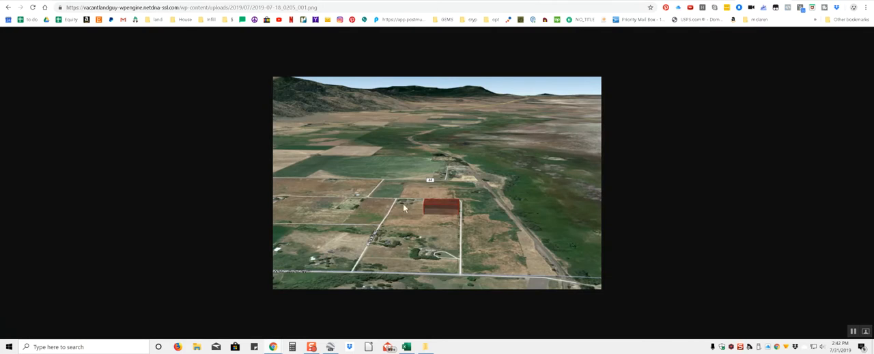
{"action": "mouse_move", "coordinate": [384, 237]}
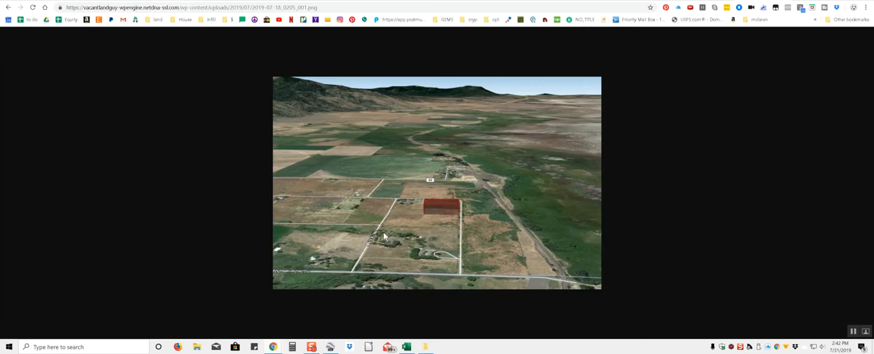
{"action": "mouse_move", "coordinate": [410, 205]}
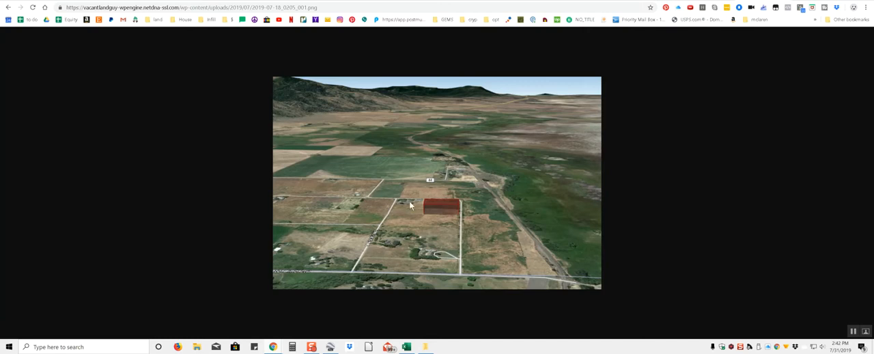
{"action": "mouse_move", "coordinate": [398, 205]}
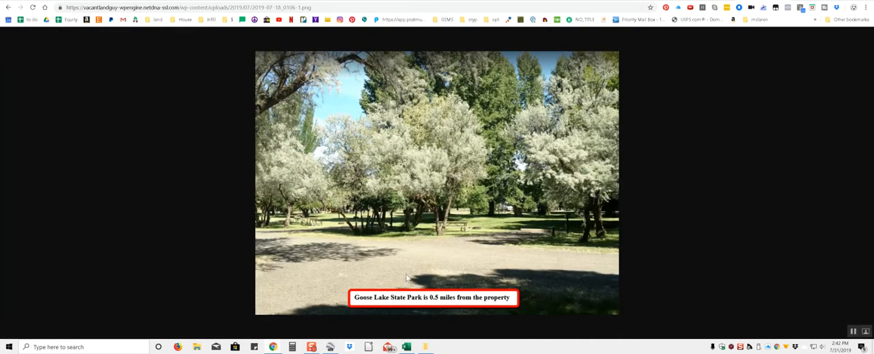
{"action": "mouse_move", "coordinate": [421, 229]}
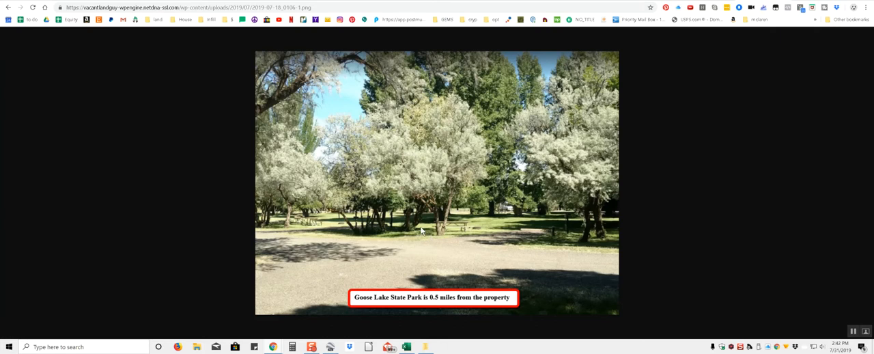
{"action": "mouse_move", "coordinate": [440, 229]}
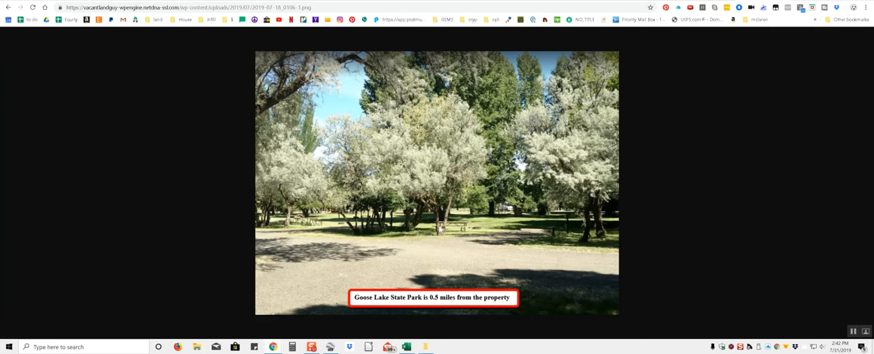
{"action": "mouse_move", "coordinate": [493, 228]}
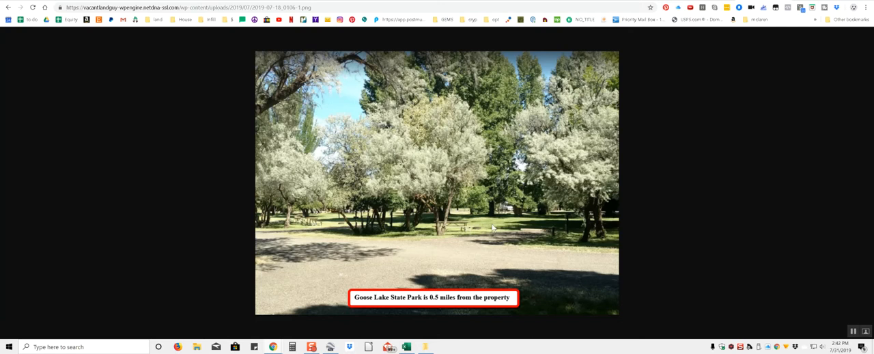
{"action": "mouse_move", "coordinate": [333, 230]}
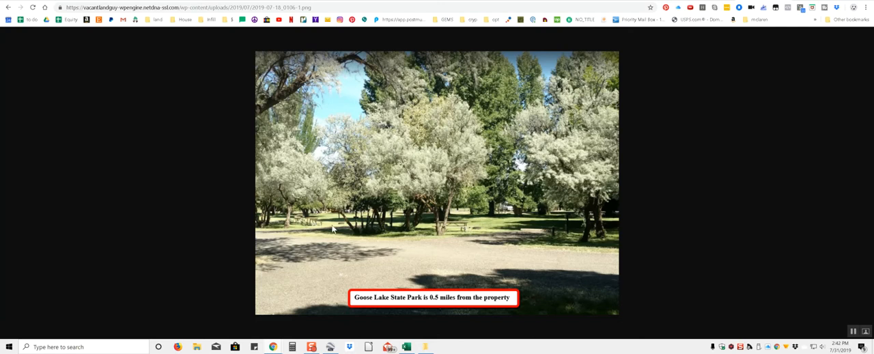
{"action": "mouse_move", "coordinate": [463, 273]}
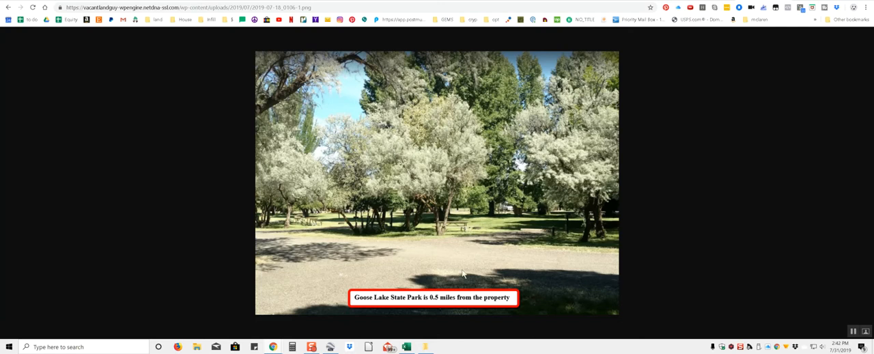
{"action": "mouse_move", "coordinate": [407, 215]}
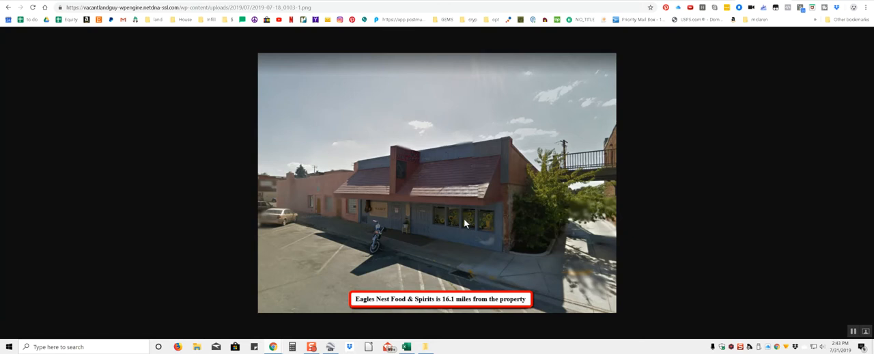
{"action": "mouse_move", "coordinate": [577, 175]}
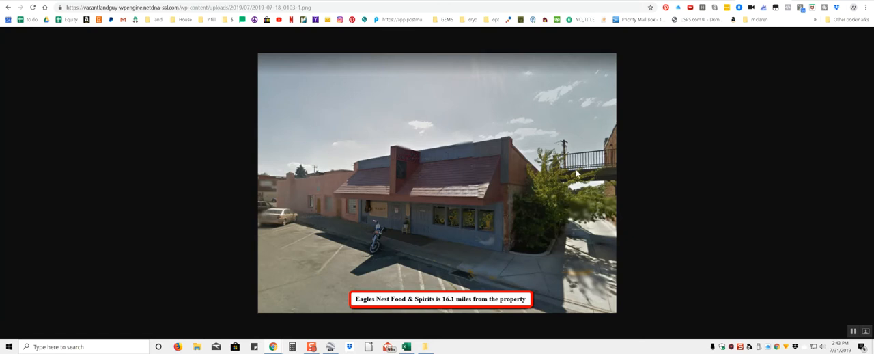
{"action": "mouse_move", "coordinate": [461, 213]}
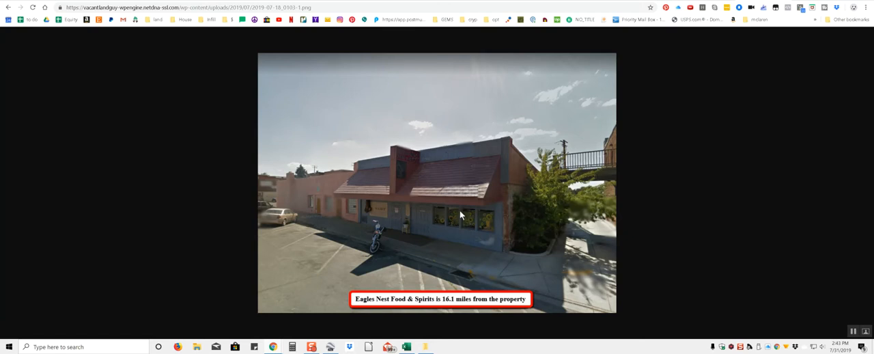
{"action": "mouse_move", "coordinate": [388, 257]}
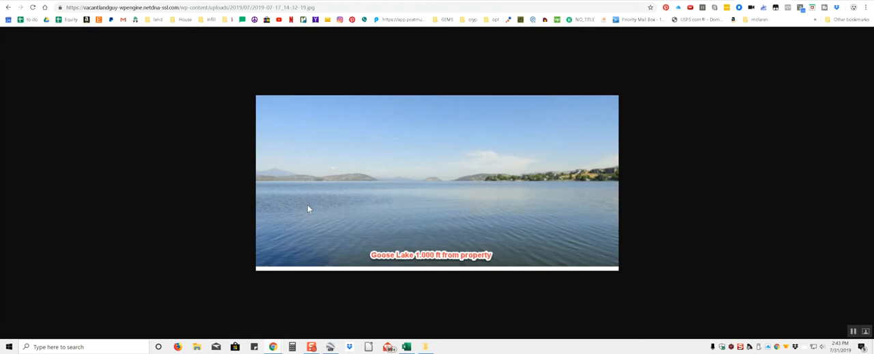
{"action": "mouse_move", "coordinate": [508, 180]}
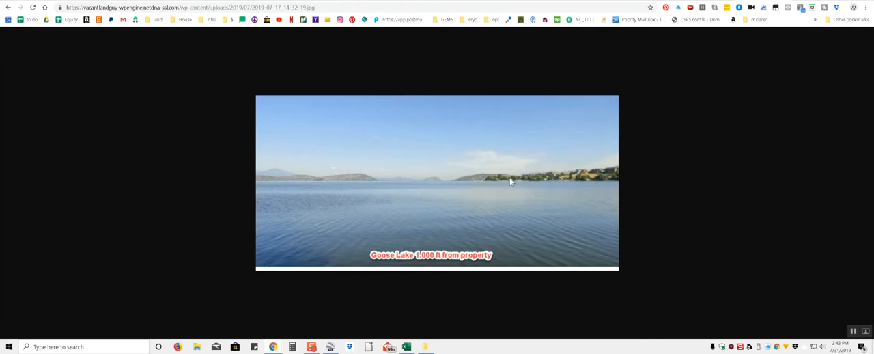
{"action": "mouse_move", "coordinate": [552, 179]}
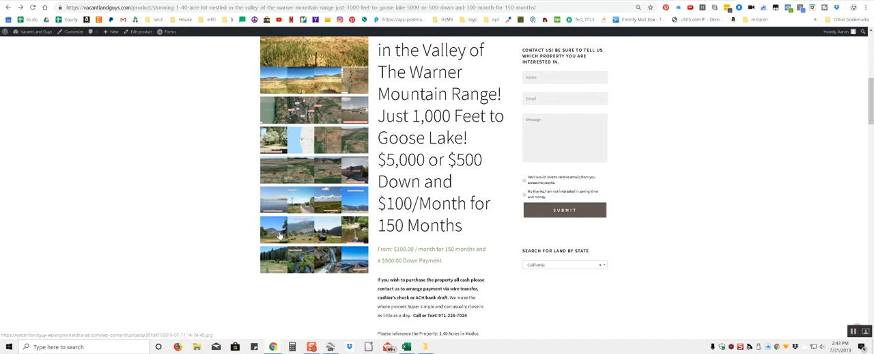
View the 'Image near the property' photos, ending on the mountain overlook view
{"action": "left_click", "coordinate": [314, 229]}
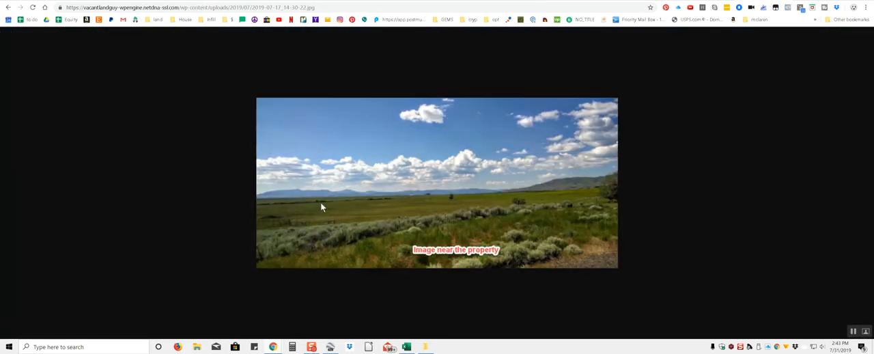
{"action": "mouse_move", "coordinate": [372, 204]}
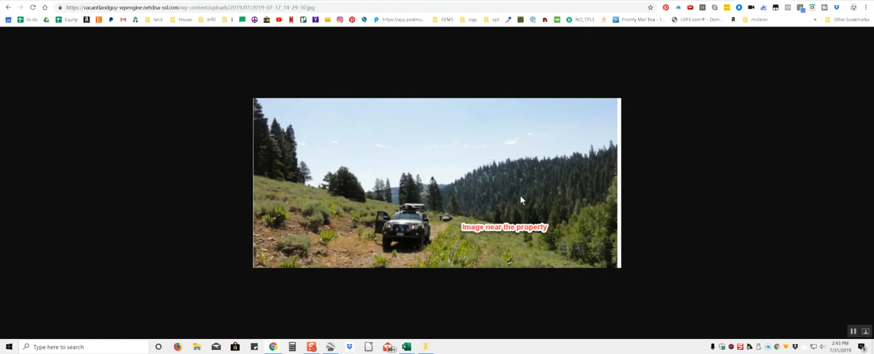
{"action": "mouse_move", "coordinate": [492, 213]}
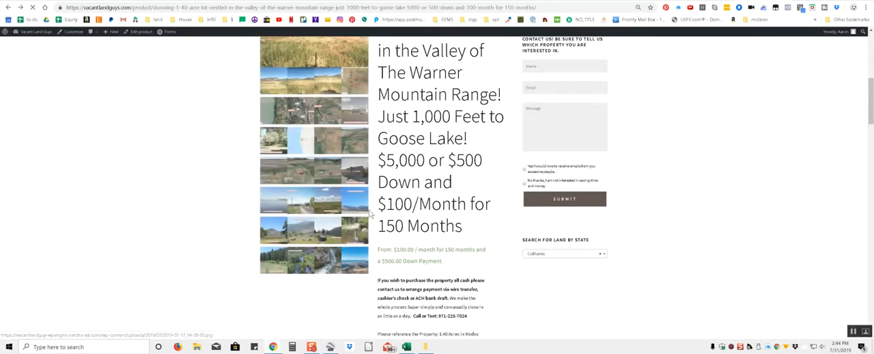
{"action": "left_click", "coordinate": [315, 230]}
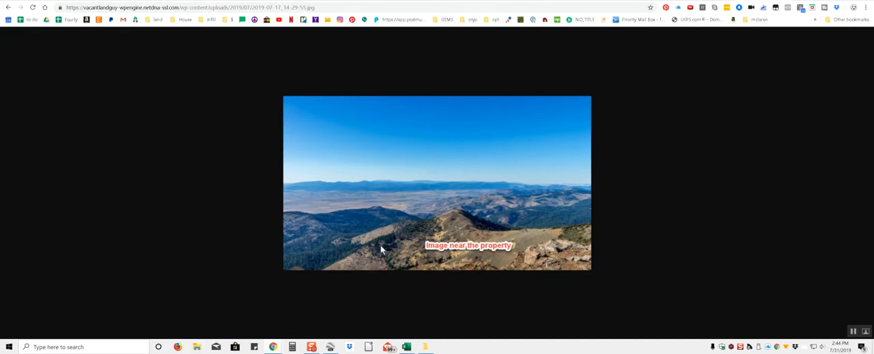
{"action": "mouse_move", "coordinate": [415, 235]}
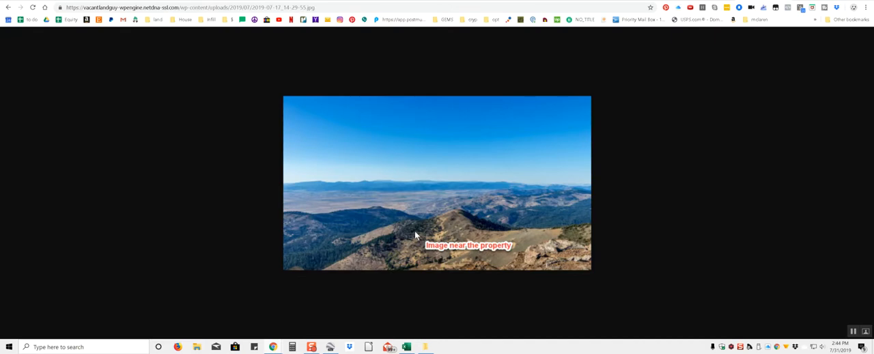
{"action": "mouse_move", "coordinate": [353, 204]}
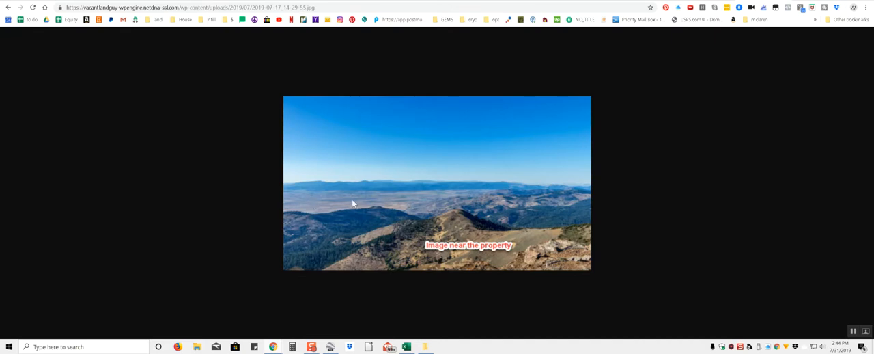
{"action": "mouse_move", "coordinate": [478, 200]}
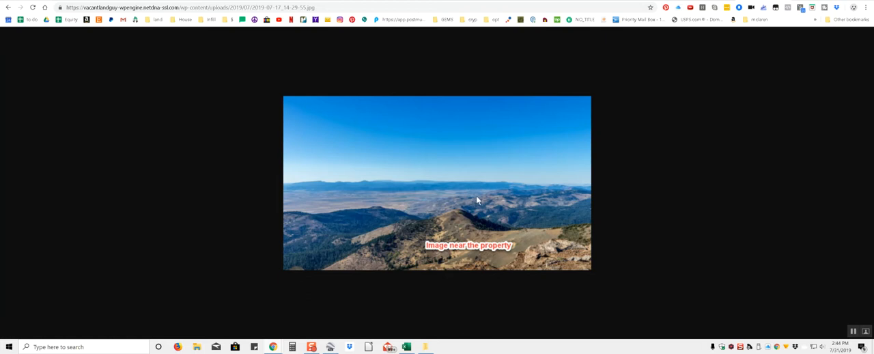
{"action": "mouse_move", "coordinate": [385, 267]}
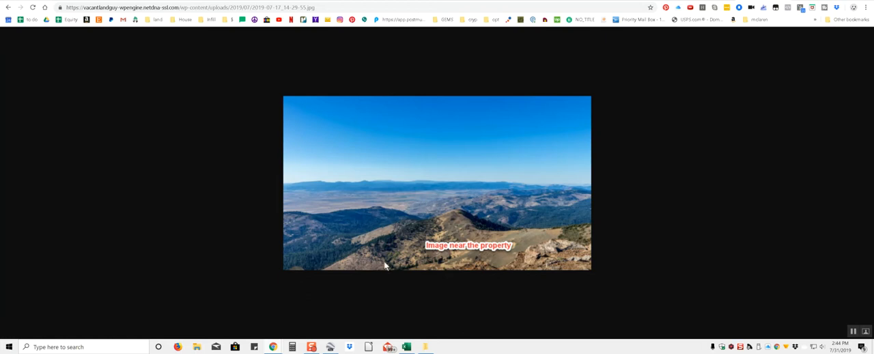
{"action": "mouse_move", "coordinate": [440, 218]}
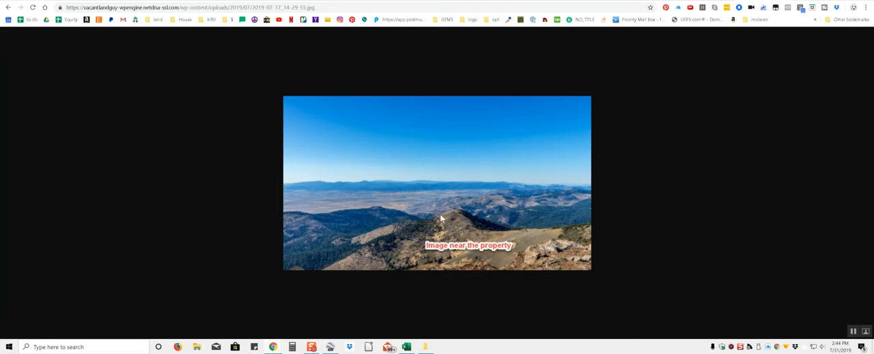
{"action": "mouse_move", "coordinate": [412, 230]}
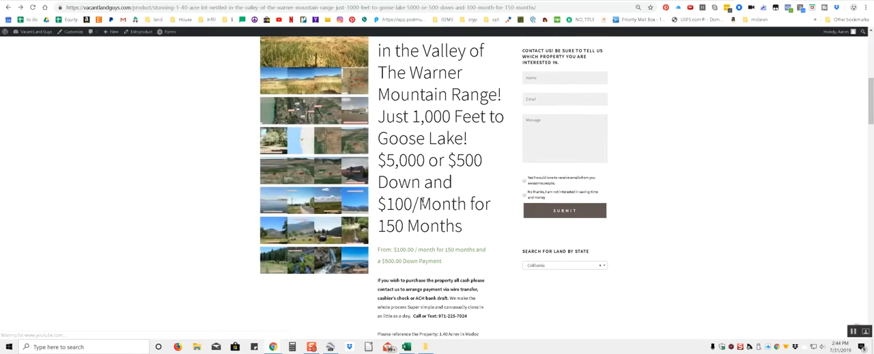
{"action": "mouse_move", "coordinate": [470, 183]}
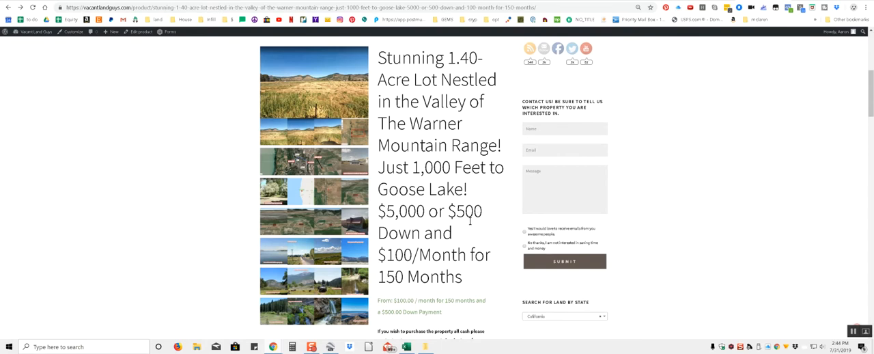
{"action": "mouse_move", "coordinate": [517, 194]}
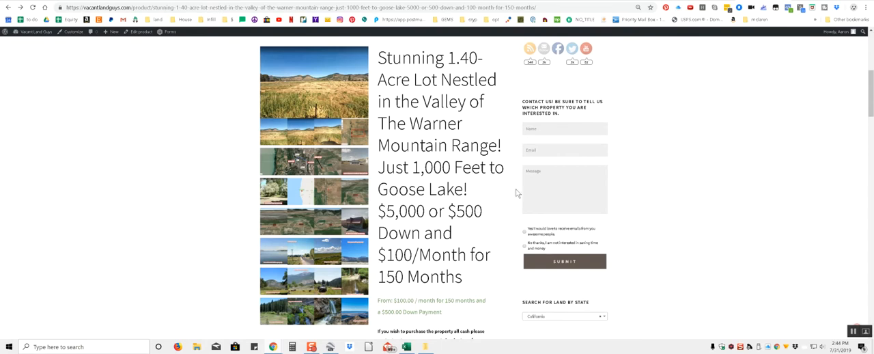
{"action": "mouse_move", "coordinate": [498, 243]}
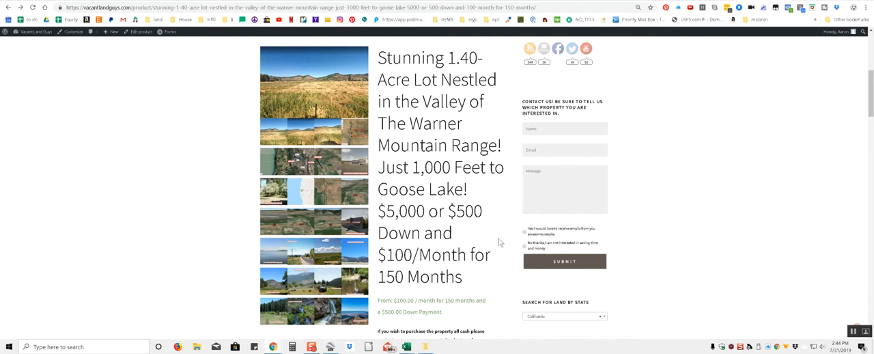
Scroll the lot listing past the gallery down toward the payment options and Buy Property section
{"action": "scroll", "scroll_direction": "down", "scroll_amount": 3}
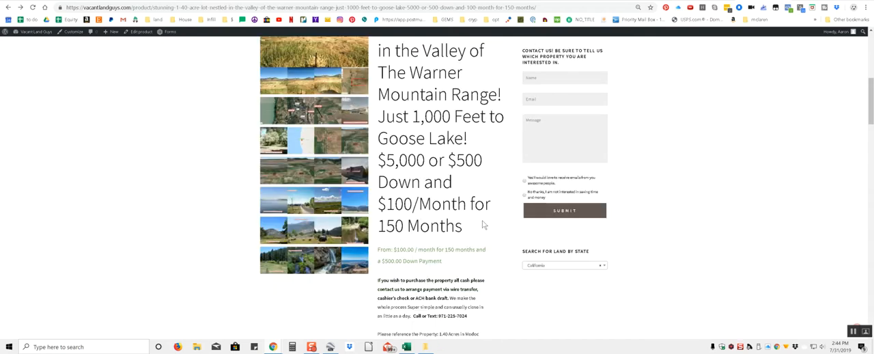
{"action": "scroll", "scroll_direction": "down", "scroll_amount": 3}
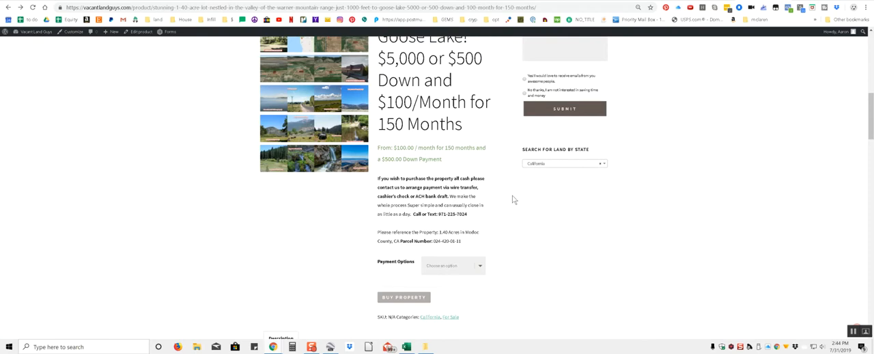
{"action": "scroll", "scroll_direction": "down", "scroll_amount": 3}
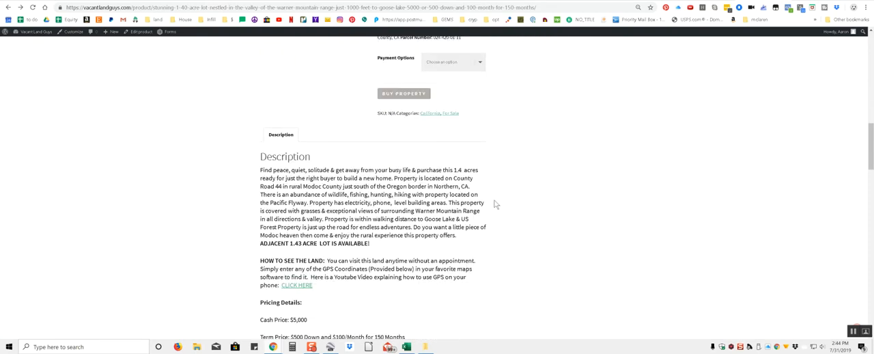
{"action": "mouse_move", "coordinate": [511, 162]}
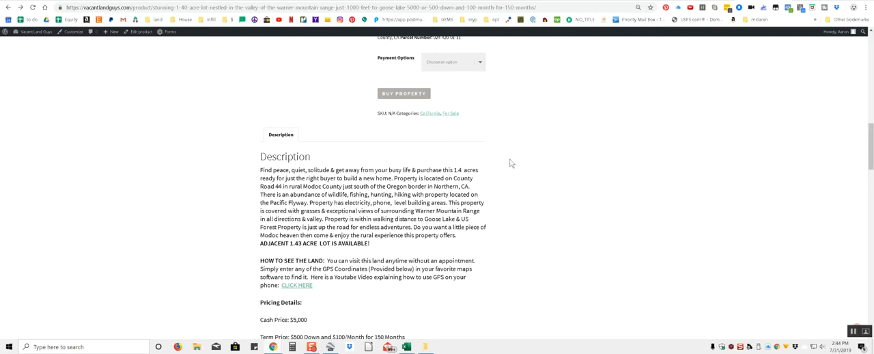
{"action": "mouse_move", "coordinate": [478, 157]}
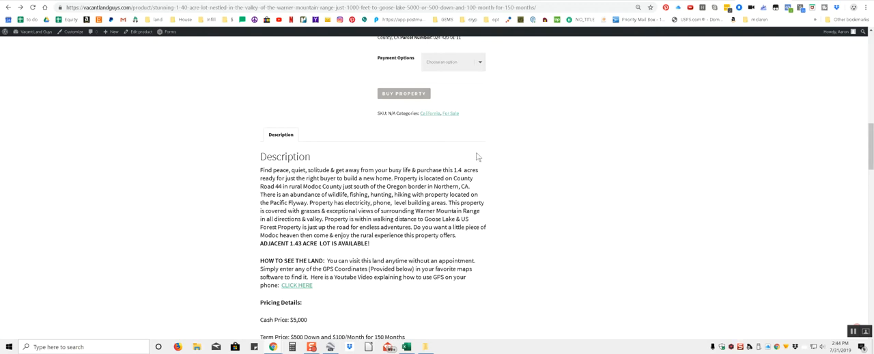
{"action": "mouse_move", "coordinate": [511, 129]}
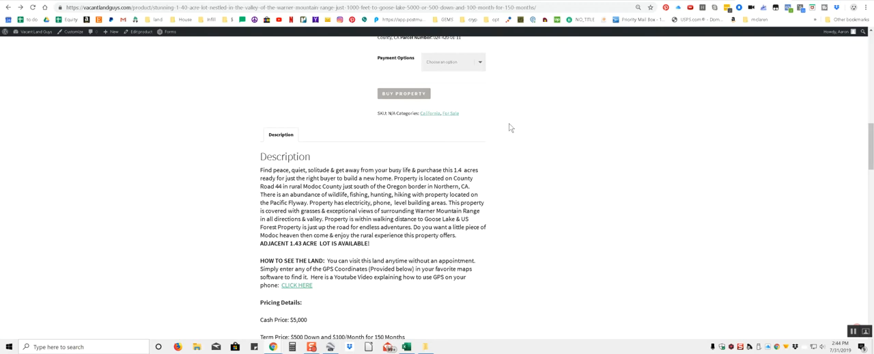
{"action": "mouse_move", "coordinate": [536, 120]}
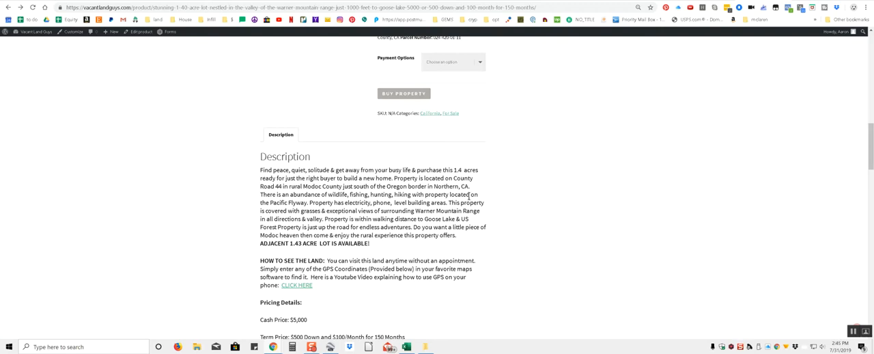
{"action": "mouse_move", "coordinate": [485, 196]}
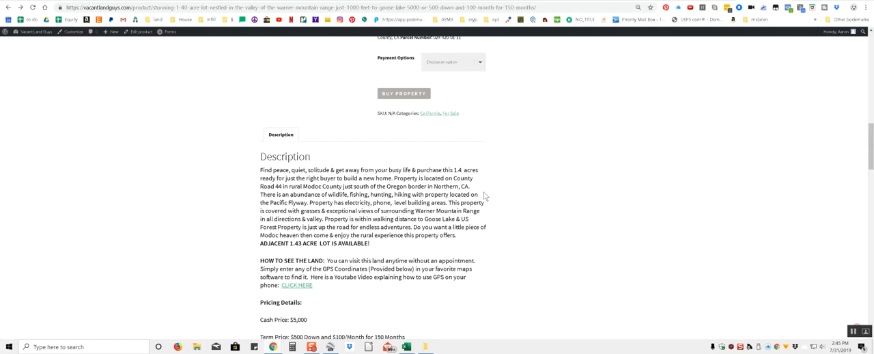
{"action": "mouse_move", "coordinate": [502, 186]}
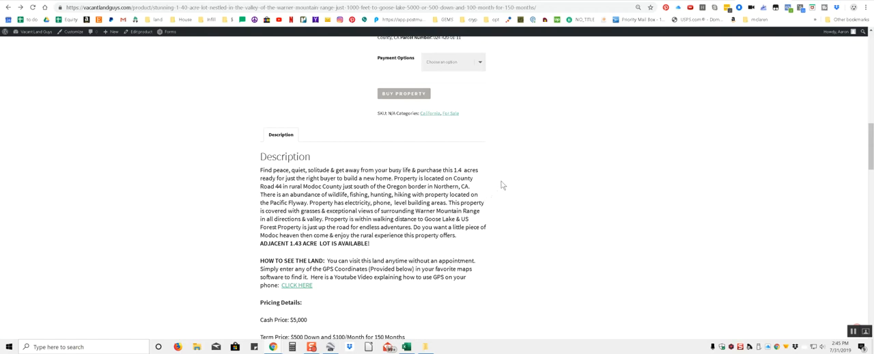
{"action": "mouse_move", "coordinate": [511, 177]}
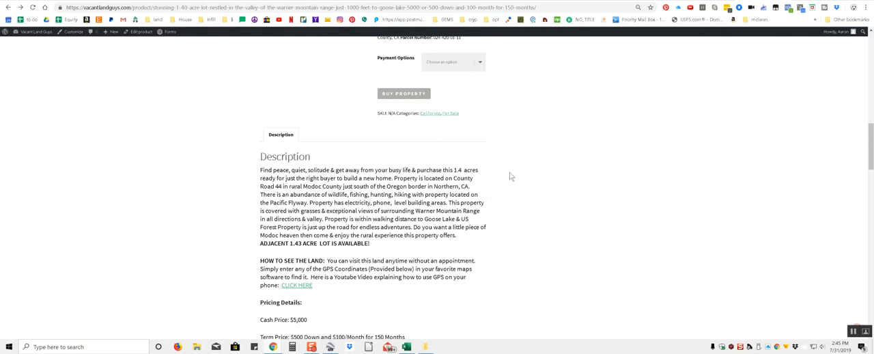
{"action": "mouse_move", "coordinate": [525, 165]}
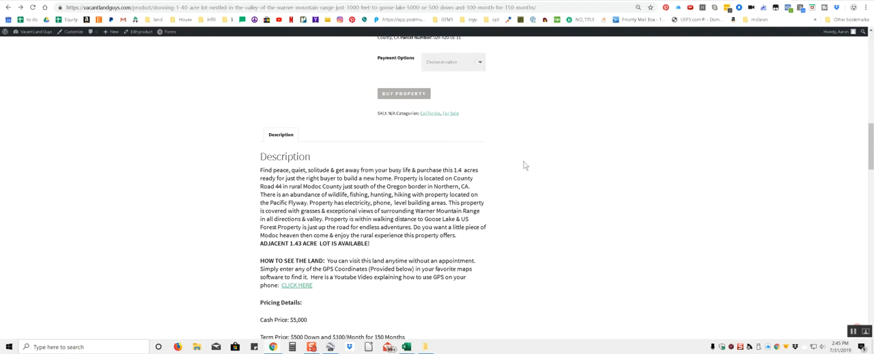
{"action": "mouse_move", "coordinate": [527, 161]}
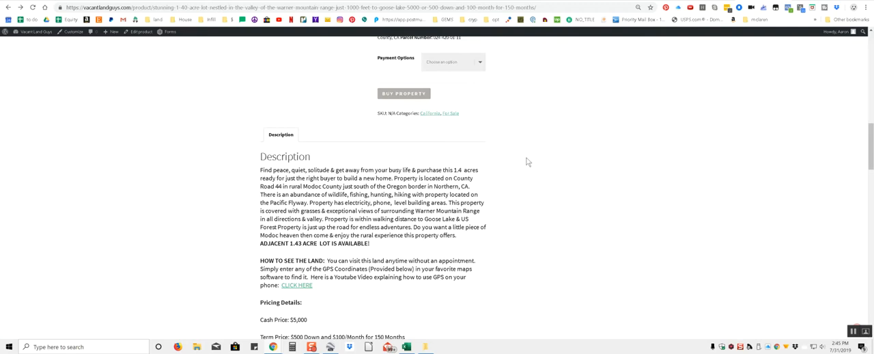
{"action": "mouse_move", "coordinate": [500, 147]}
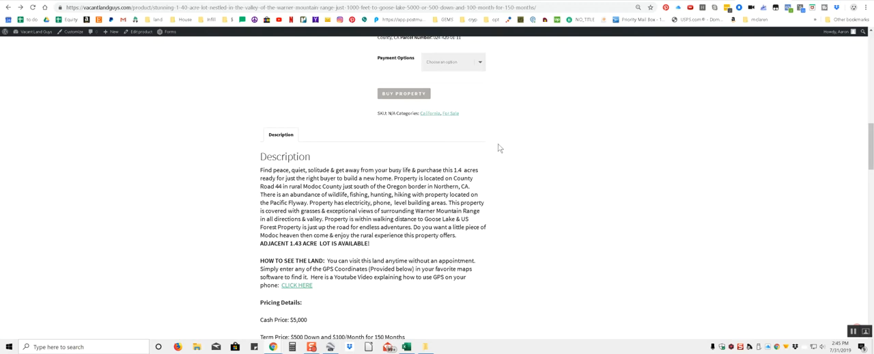
{"action": "mouse_move", "coordinate": [514, 142]}
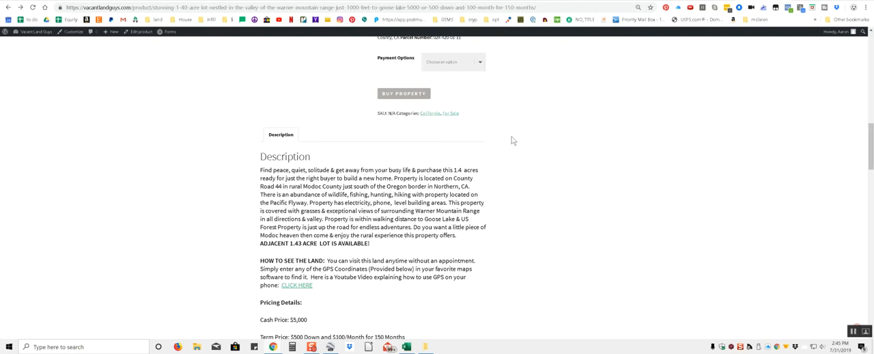
{"action": "mouse_move", "coordinate": [519, 137]}
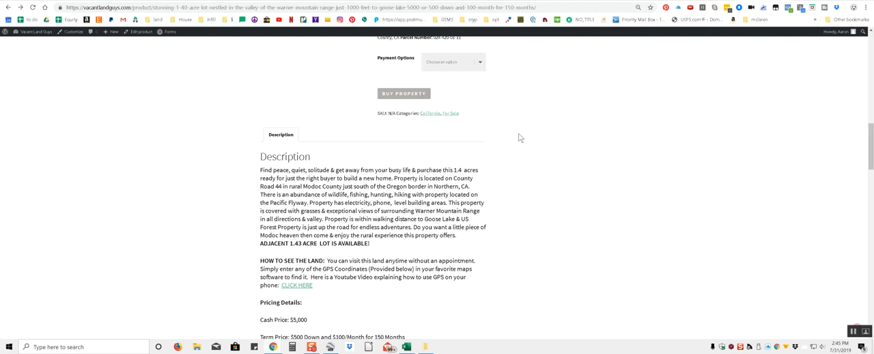
{"action": "mouse_move", "coordinate": [528, 134]}
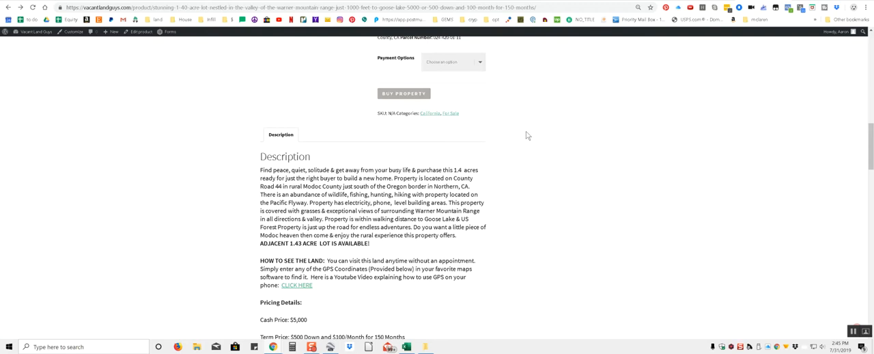
{"action": "mouse_move", "coordinate": [520, 176]}
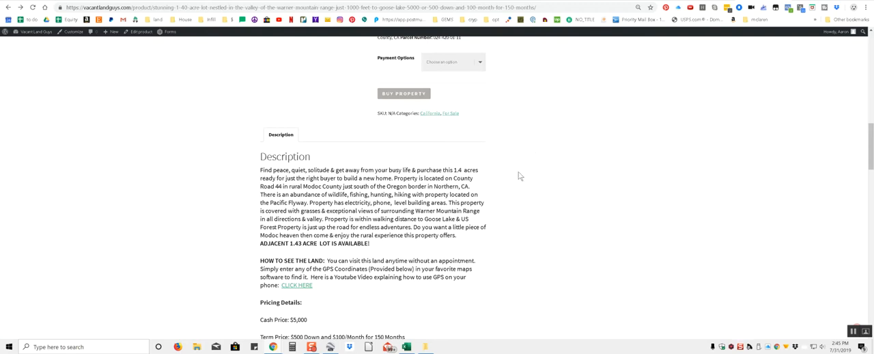
{"action": "mouse_move", "coordinate": [526, 169]}
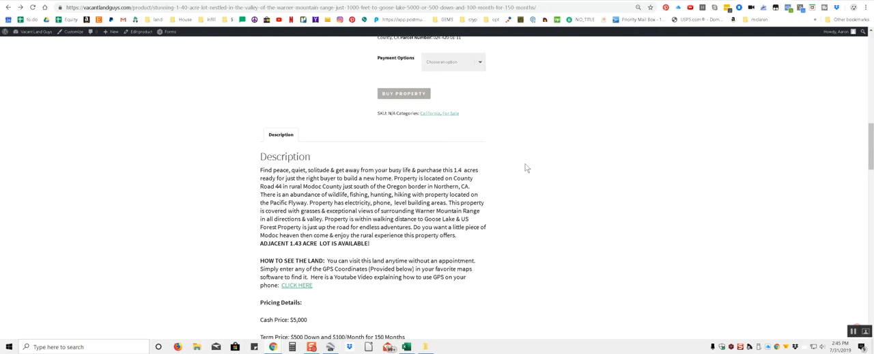
Scroll to Property Details and highlight the Zoning: Residential line
{"action": "scroll", "scroll_direction": "down", "scroll_amount": 3}
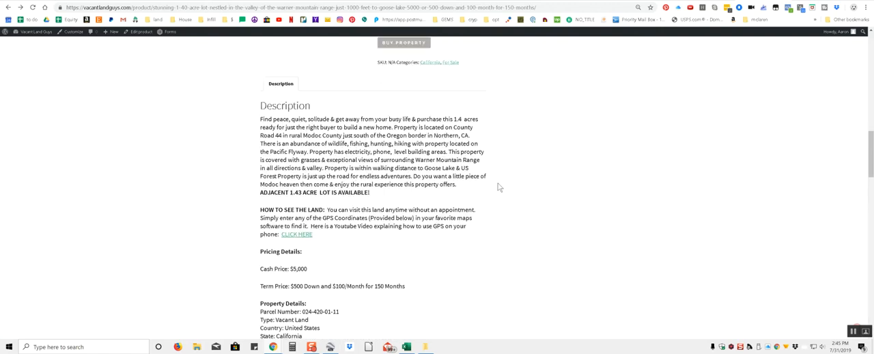
{"action": "scroll", "scroll_direction": "down", "scroll_amount": 3}
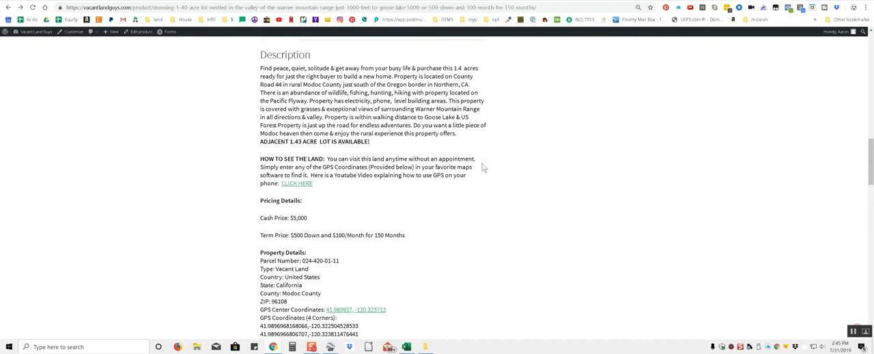
{"action": "scroll", "scroll_direction": "down", "scroll_amount": 3}
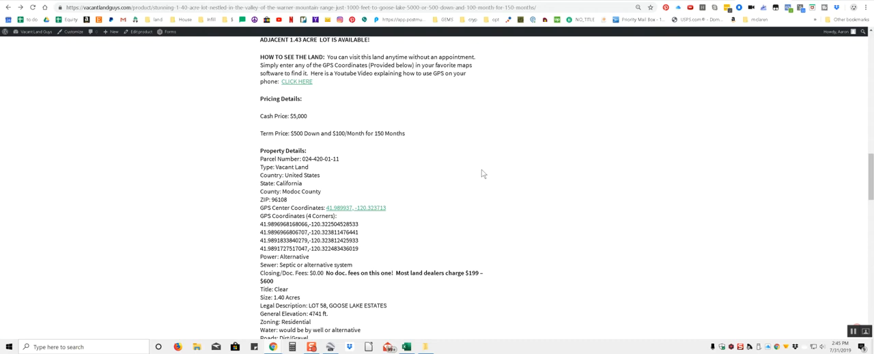
{"action": "scroll", "scroll_direction": "down", "scroll_amount": 3}
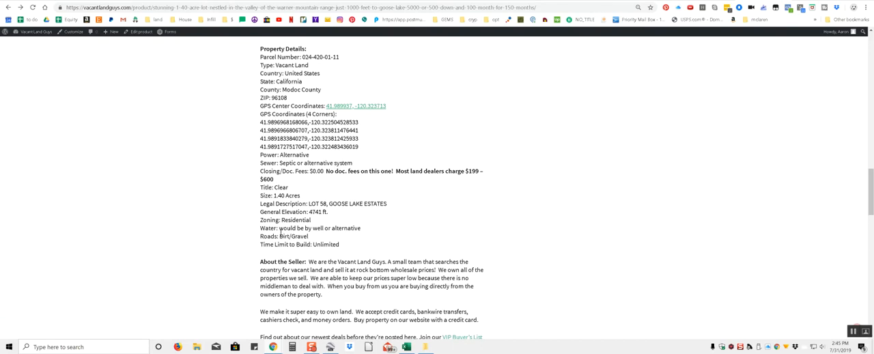
{"action": "double_click", "coordinate": [284, 218]}
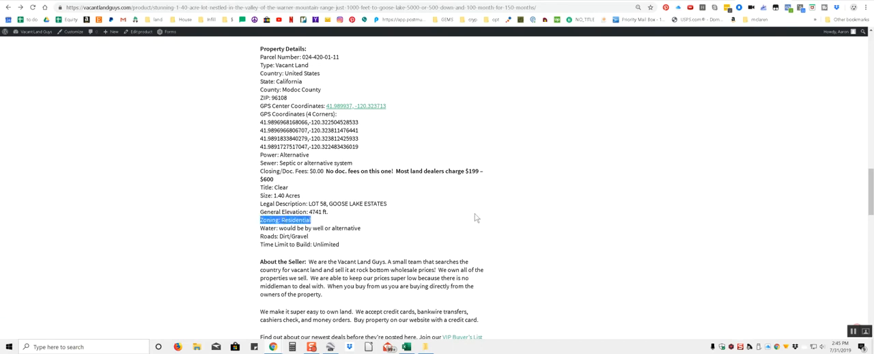
{"action": "mouse_move", "coordinate": [497, 177]}
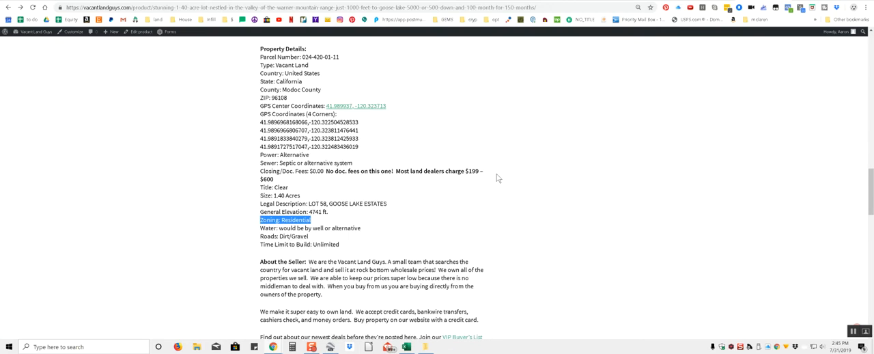
{"action": "scroll", "scroll_direction": "down", "scroll_amount": 3}
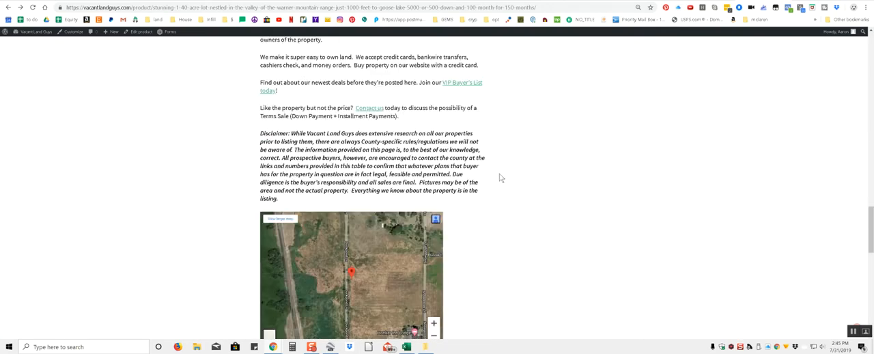
{"action": "scroll", "scroll_direction": "down", "scroll_amount": 3}
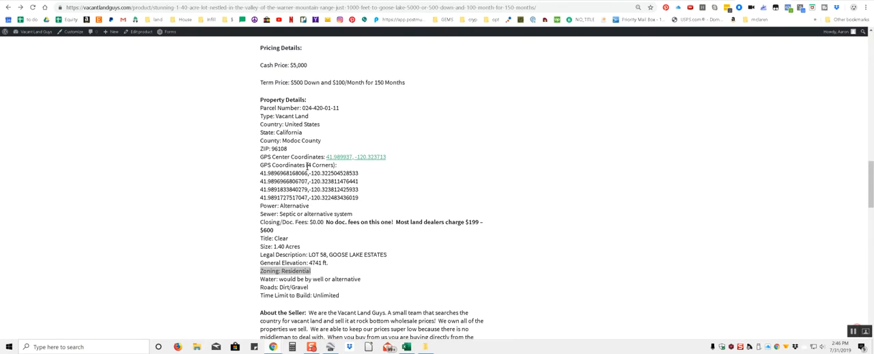
Paste the copied lot GPS coordinates into Google Earth's Search box to fly to the parcel
{"action": "right_click", "coordinate": [308, 172]}
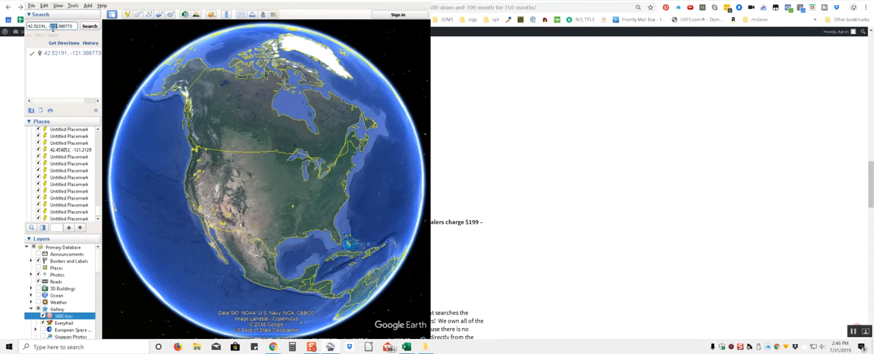
{"action": "right_click", "coordinate": [52, 26]}
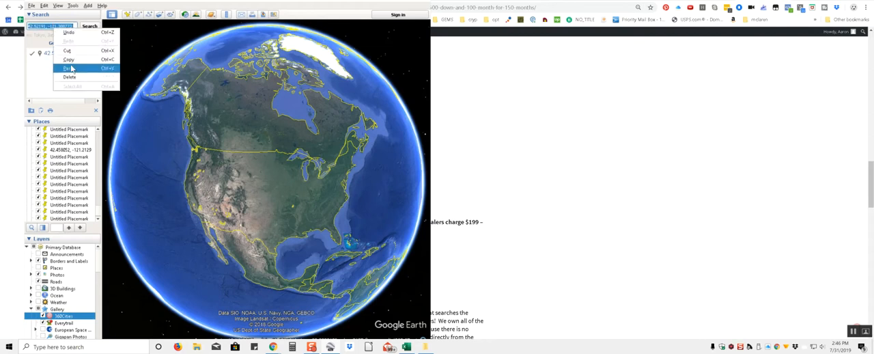
{"action": "left_click", "coordinate": [67, 69]}
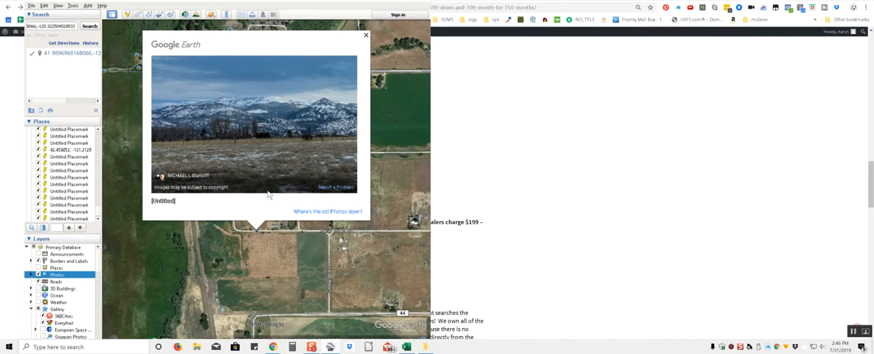
{"action": "mouse_move", "coordinate": [335, 98]}
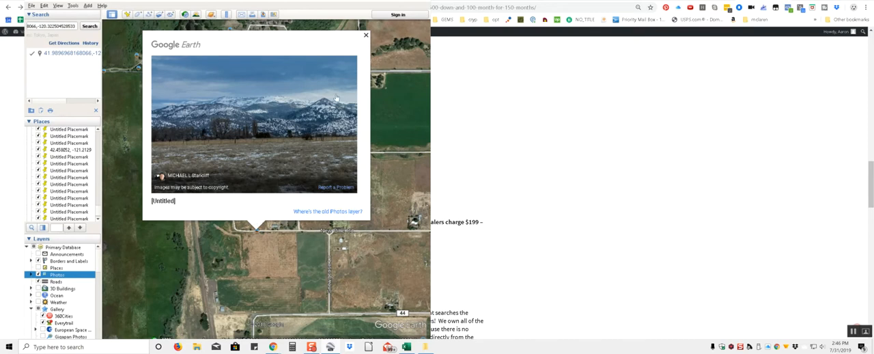
{"action": "mouse_move", "coordinate": [261, 69]}
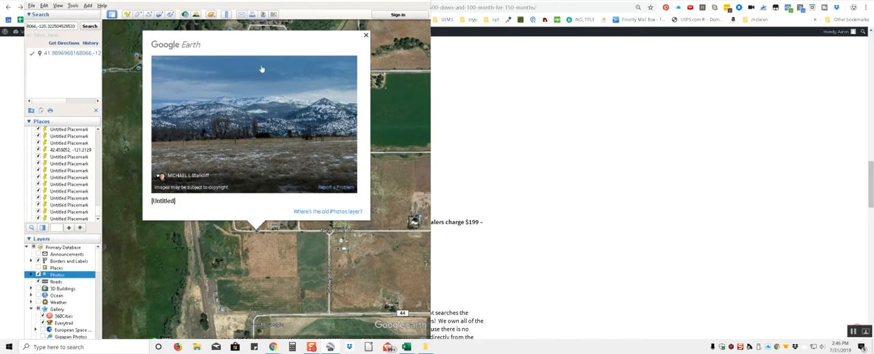
View the Goose Lake State Recreation Area and Warner Range photos near the lot
{"action": "left_click", "coordinate": [367, 36]}
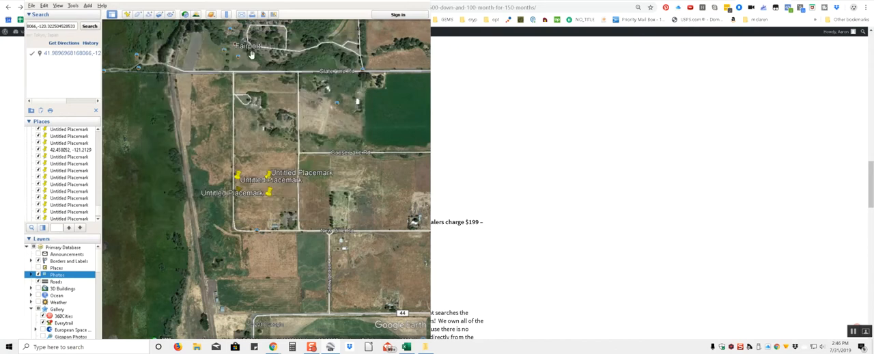
{"action": "left_click", "coordinate": [238, 58]}
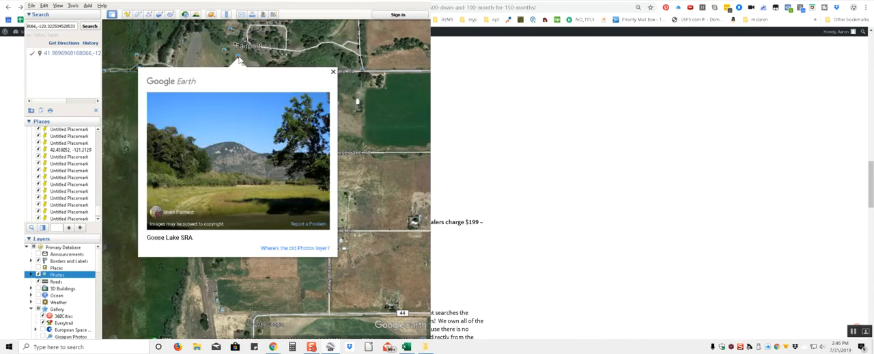
{"action": "left_click", "coordinate": [334, 71]}
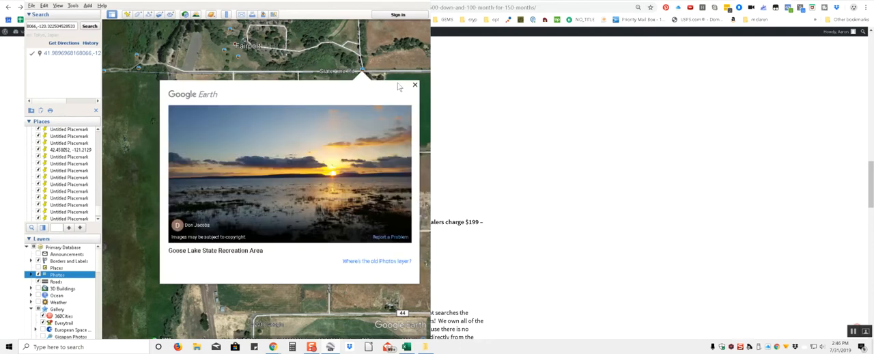
{"action": "left_click", "coordinate": [415, 85]}
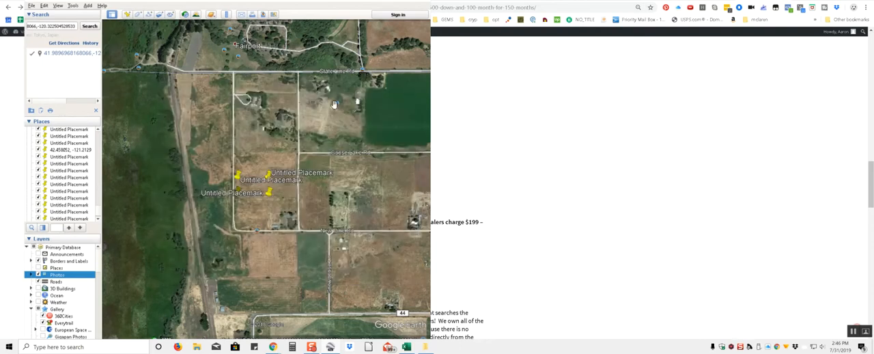
{"action": "left_click", "coordinate": [335, 104]}
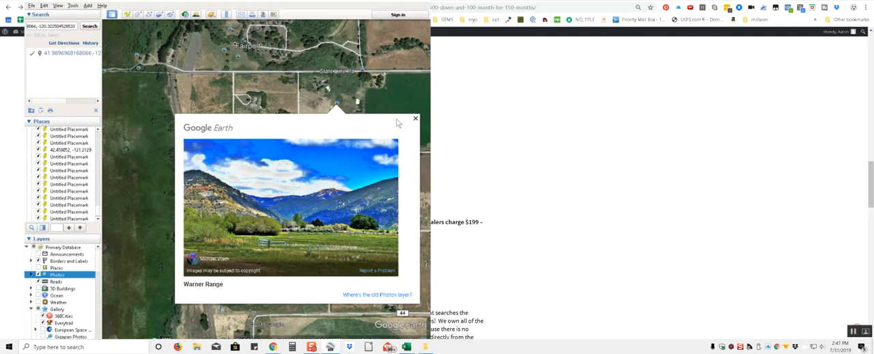
{"action": "mouse_move", "coordinate": [413, 123]}
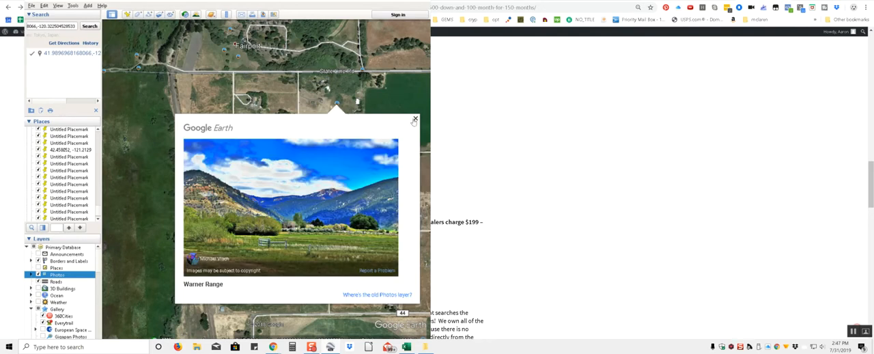
{"action": "left_click", "coordinate": [415, 120]}
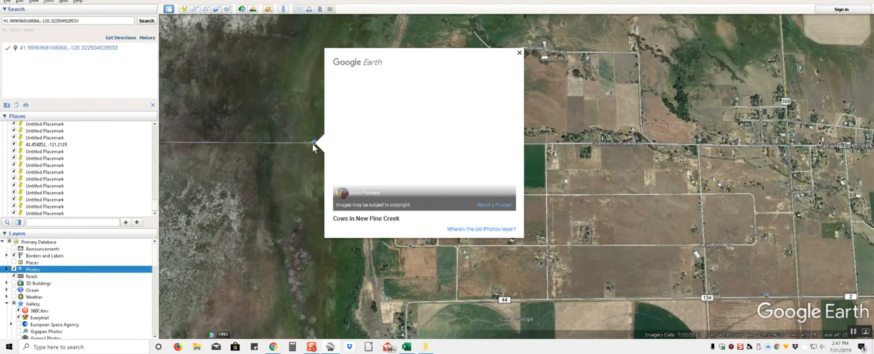
View the New Pine Creek photos: cows, Just Stuff, and the Rural Fire Protection District
{"action": "left_click", "coordinate": [519, 51]}
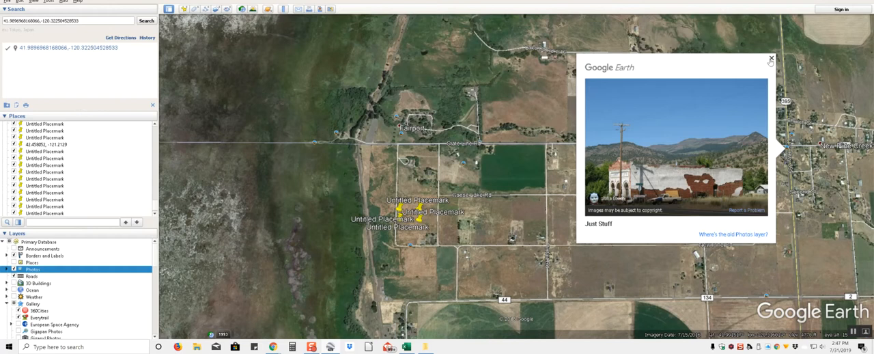
{"action": "left_click", "coordinate": [771, 59]}
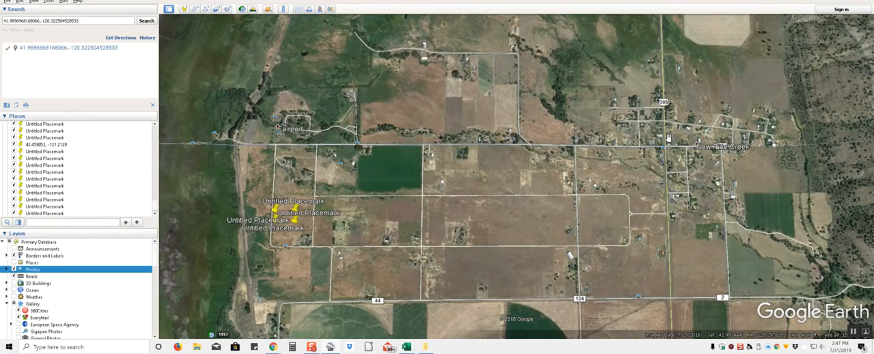
{"action": "left_click", "coordinate": [670, 136]}
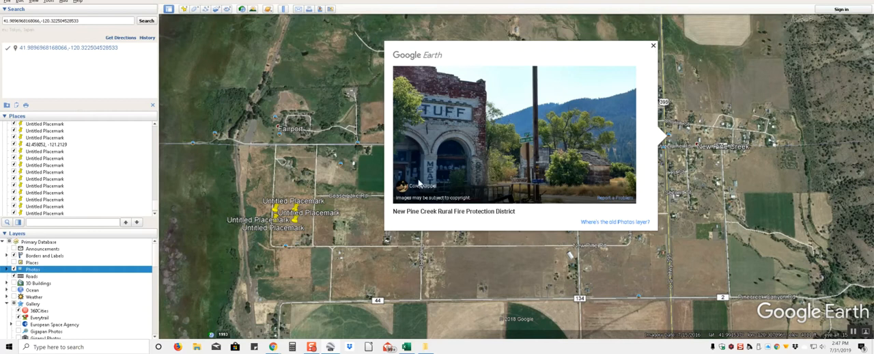
{"action": "mouse_move", "coordinate": [458, 123]}
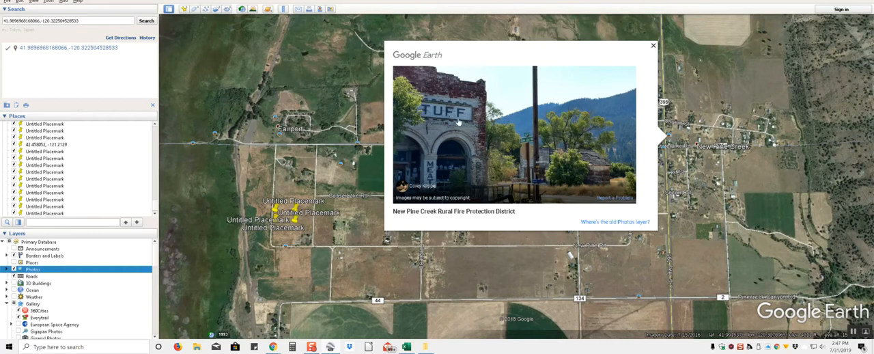
{"action": "mouse_move", "coordinate": [527, 235]}
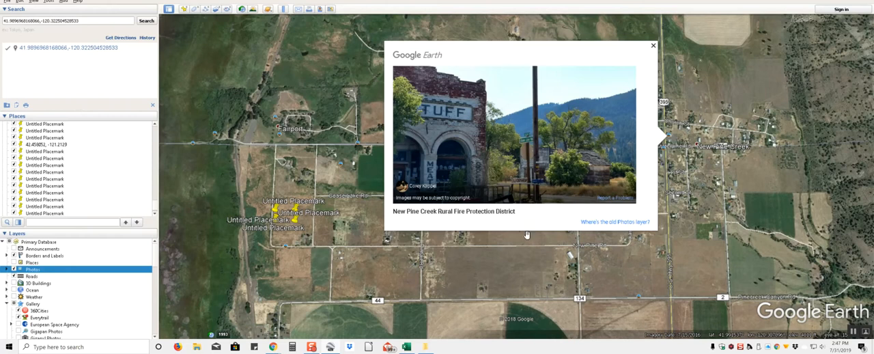
{"action": "mouse_move", "coordinate": [432, 221]}
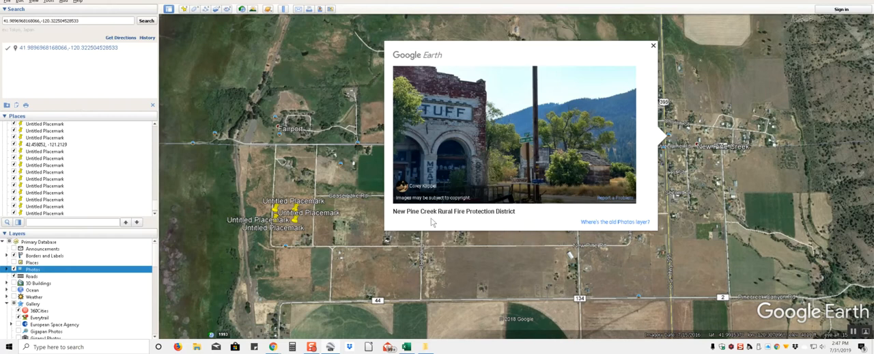
{"action": "left_click", "coordinate": [653, 45]}
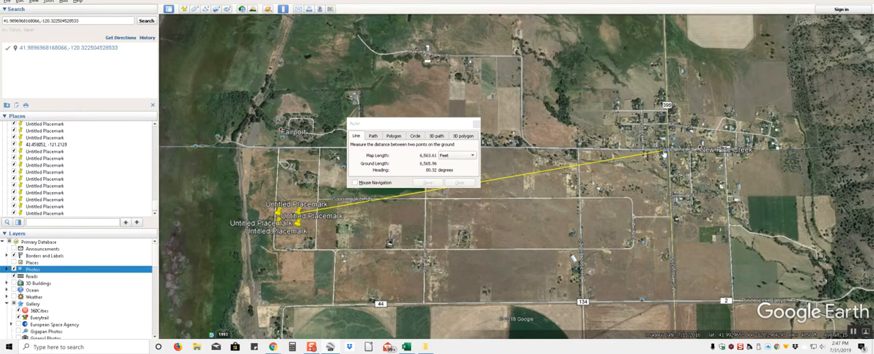
Show the ruler distance to town in miles (about 1.29) and close the measuring tool
{"action": "left_click", "coordinate": [472, 156]}
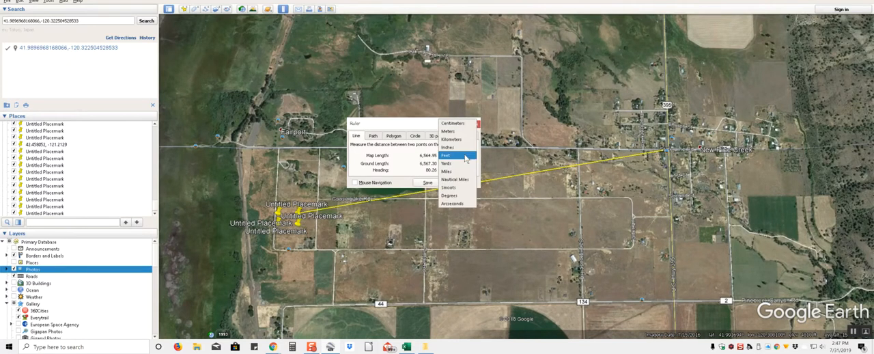
{"action": "left_click", "coordinate": [447, 164]}
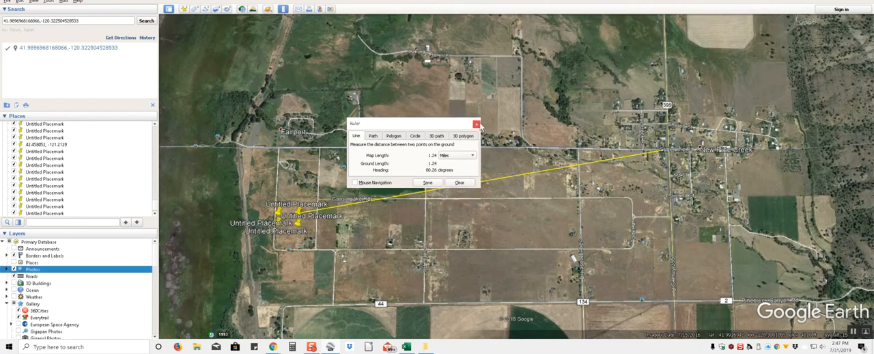
{"action": "left_click", "coordinate": [477, 123]}
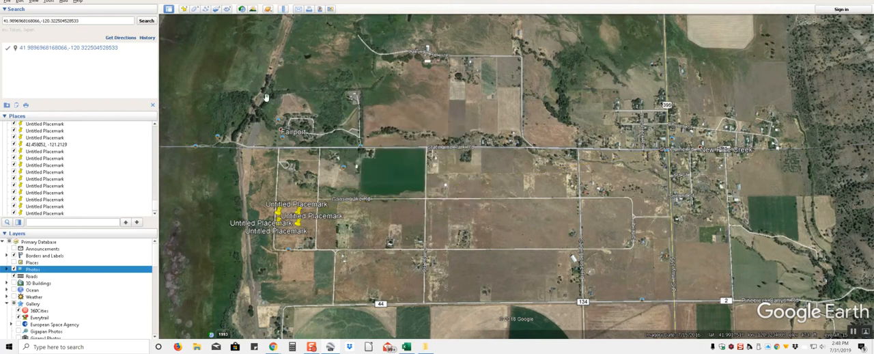
Zoom into the wooded area by the road and view the Goose Lake SRA photo
{"action": "left_click", "coordinate": [284, 8]}
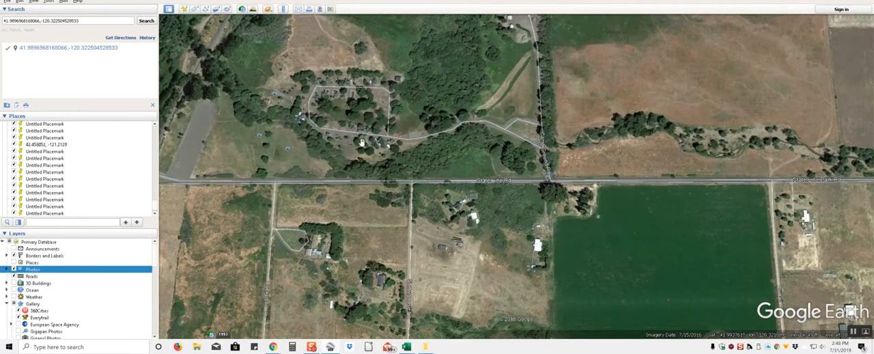
{"action": "mouse_move", "coordinate": [508, 133]}
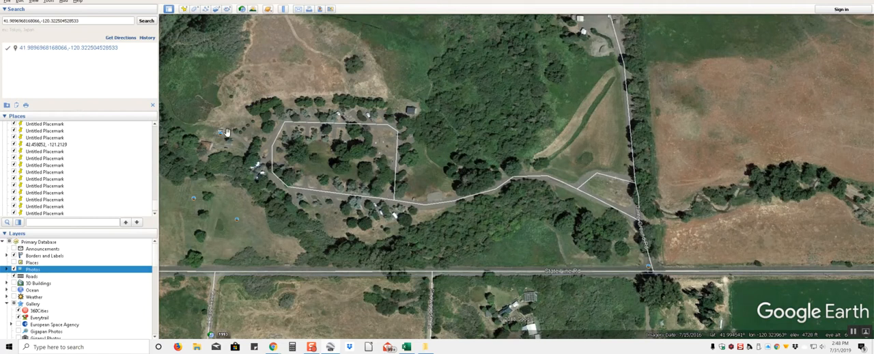
{"action": "left_click", "coordinate": [226, 132]}
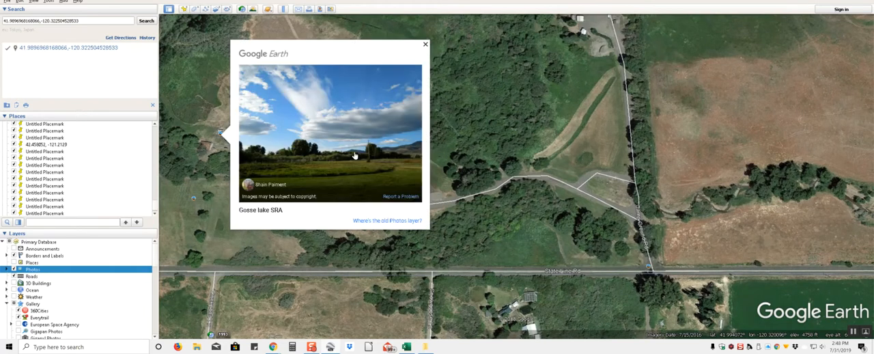
{"action": "mouse_move", "coordinate": [425, 51]}
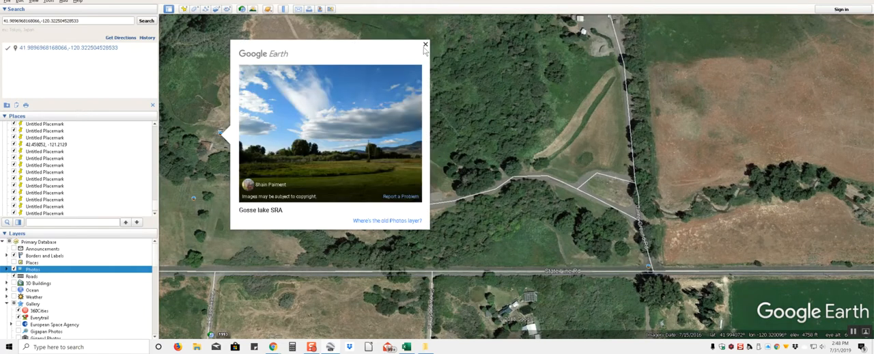
{"action": "left_click", "coordinate": [426, 44]}
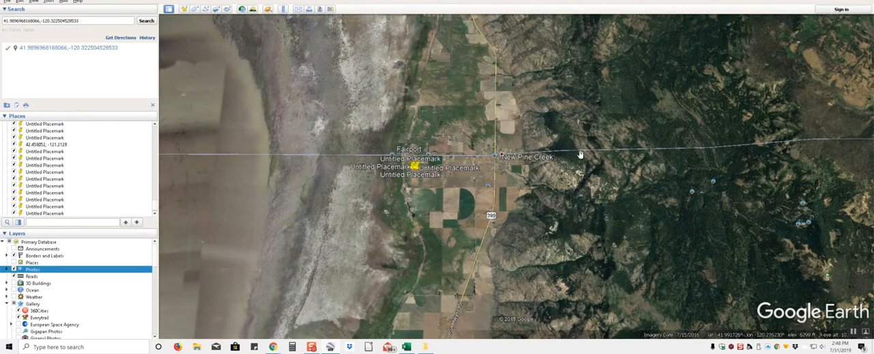
{"action": "mouse_move", "coordinate": [517, 225]}
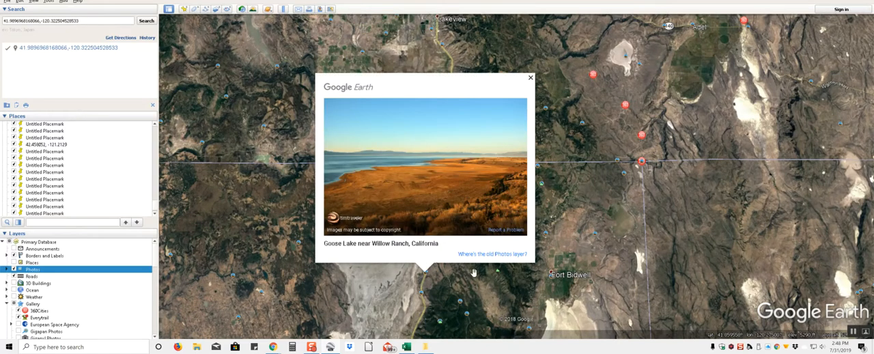
View and dismiss the Goose Lake near Willow Ranch photo over the valley
{"action": "left_click", "coordinate": [530, 77]}
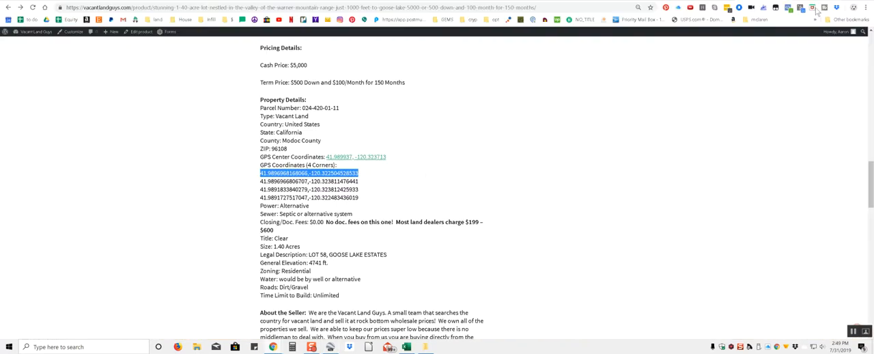
Reach the listing's embedded map and launch the lot's location in Google Maps
{"action": "scroll", "scroll_direction": "down", "scroll_amount": 3}
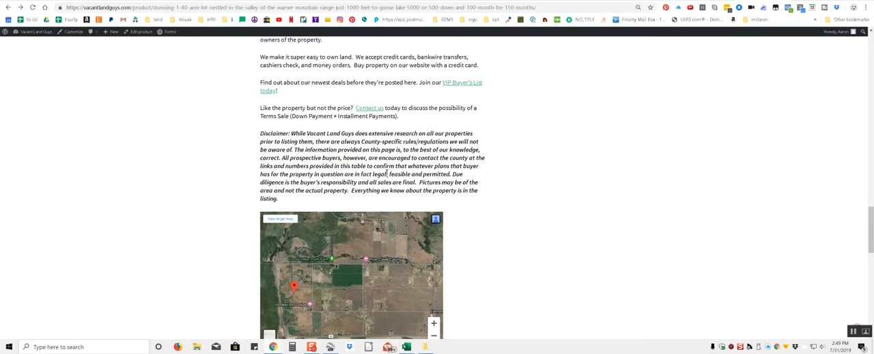
{"action": "scroll", "scroll_direction": "down", "scroll_amount": 3}
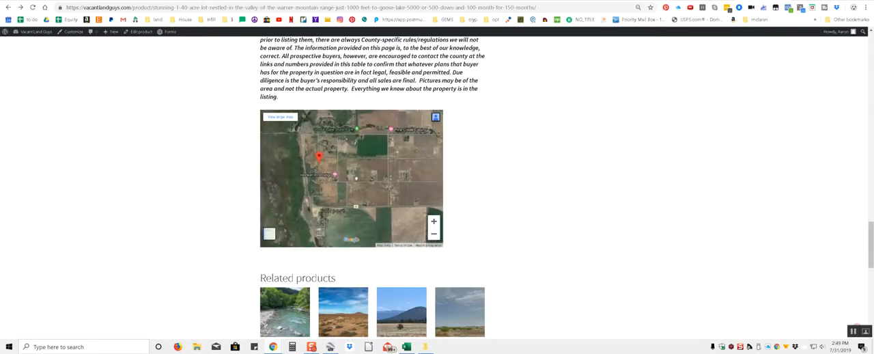
{"action": "left_click", "coordinate": [333, 170]}
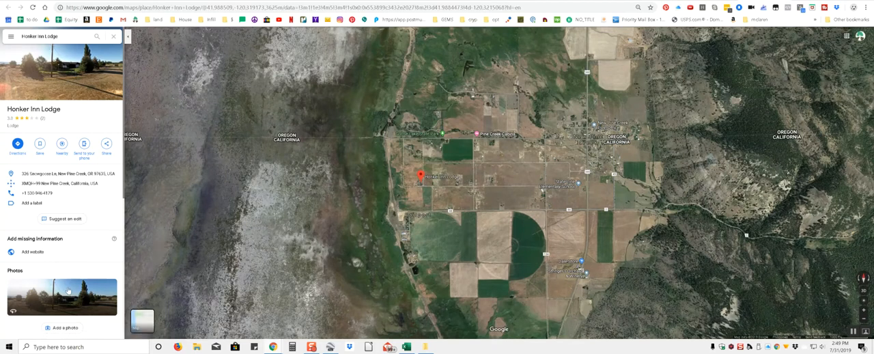
Enter Street View by Honker Inn Lodge and look along the gravel road and open field
{"action": "left_click", "coordinate": [61, 297]}
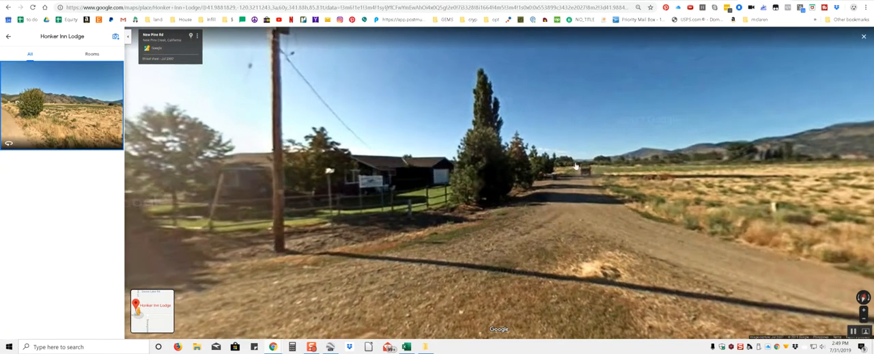
{"action": "left_click", "coordinate": [577, 167]}
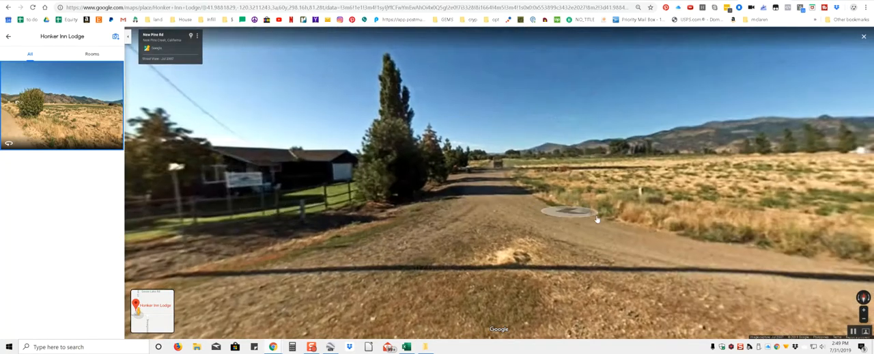
{"action": "left_click", "coordinate": [589, 214]}
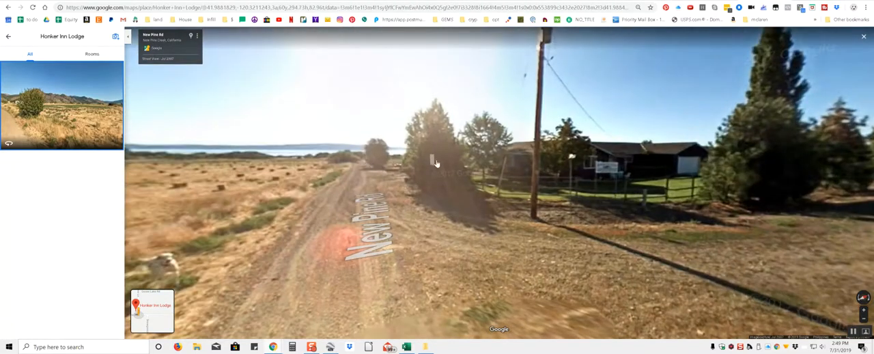
{"action": "left_click", "coordinate": [437, 163]}
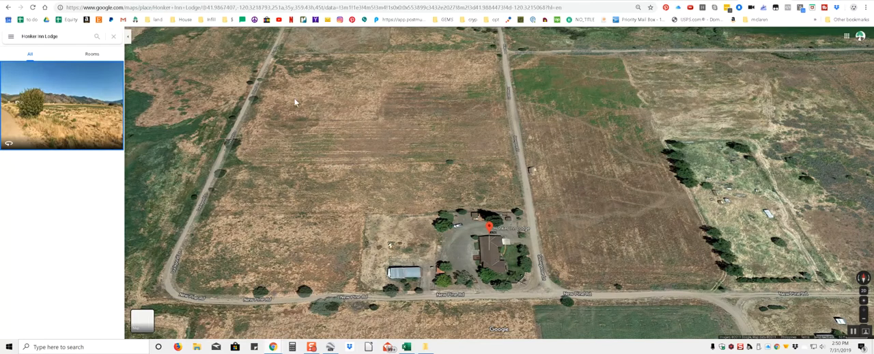
{"action": "mouse_move", "coordinate": [467, 110]}
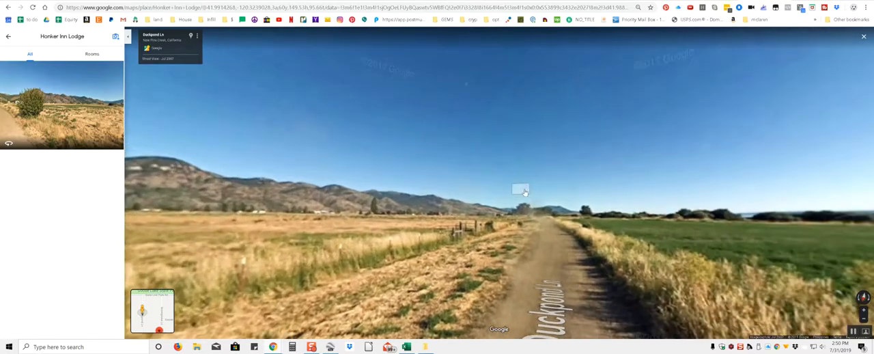
Advance two steps down the dirt road in Street View, then return to the aerial map
{"action": "left_click", "coordinate": [520, 188]}
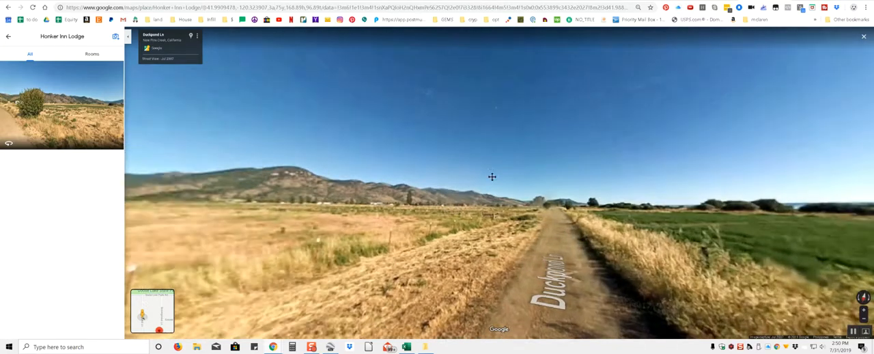
{"action": "left_click", "coordinate": [492, 178]}
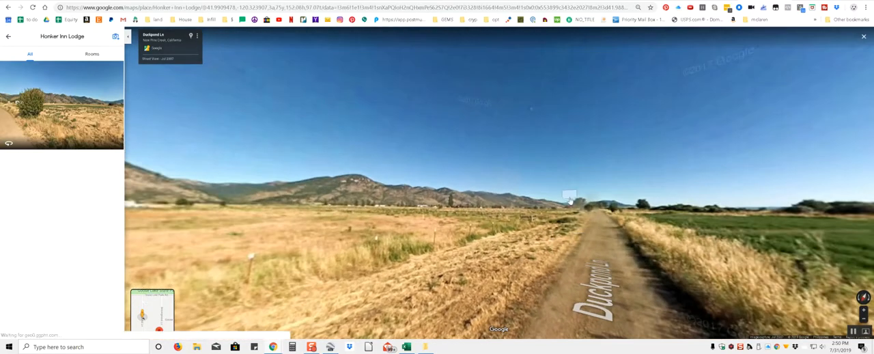
{"action": "left_click", "coordinate": [571, 197]}
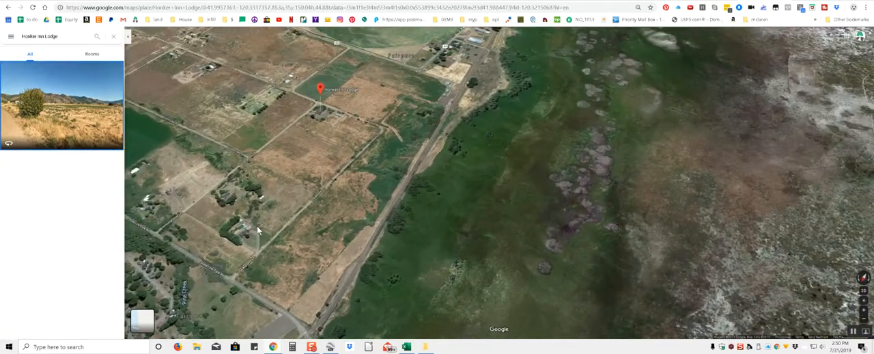
{"action": "mouse_move", "coordinate": [355, 178]}
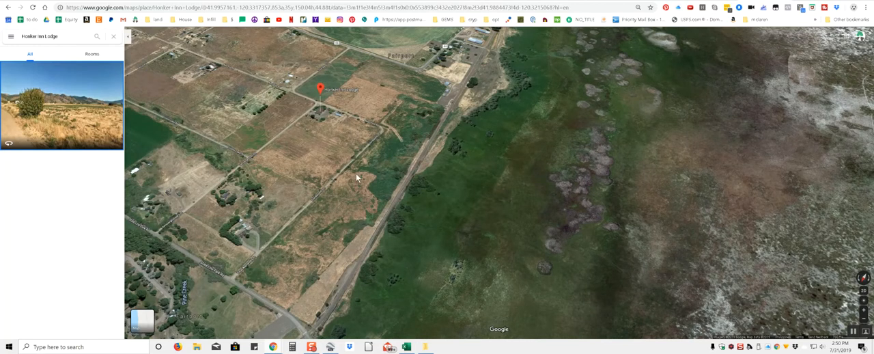
{"action": "mouse_move", "coordinate": [410, 188]}
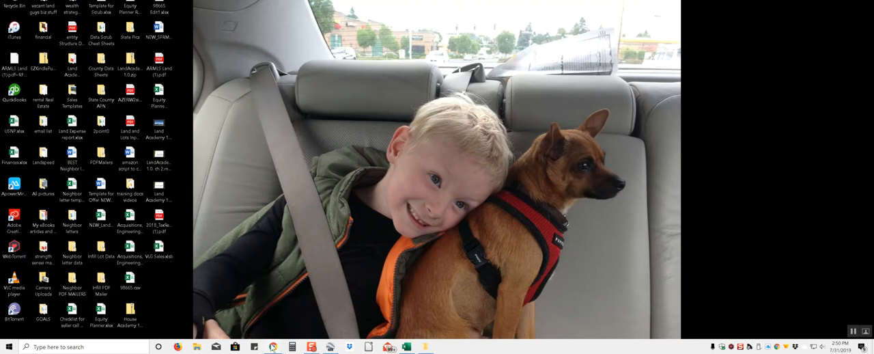
Restore the Chrome tab with the Vacant Land Guys listing from the taskbar
{"action": "left_click", "coordinate": [273, 347]}
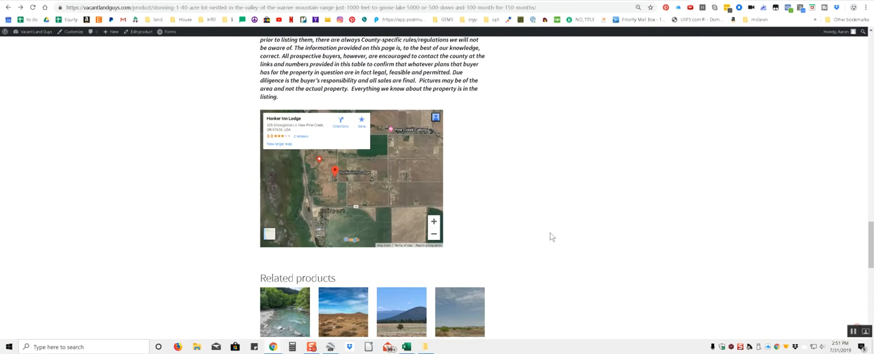
Return to the listing title and price, then select the all-cash purchase paragraph
{"action": "scroll", "scroll_direction": "up", "scroll_amount": 3}
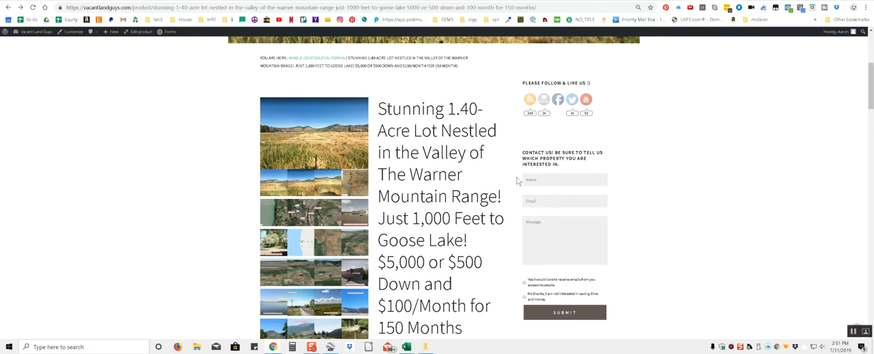
{"action": "mouse_move", "coordinate": [481, 246]}
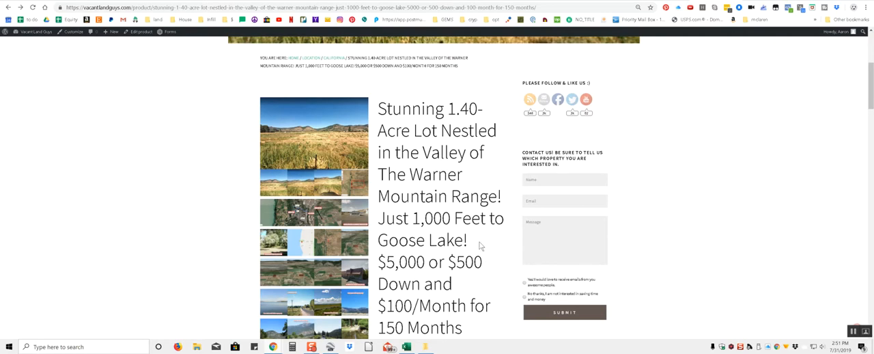
{"action": "scroll", "scroll_direction": "down", "scroll_amount": 3}
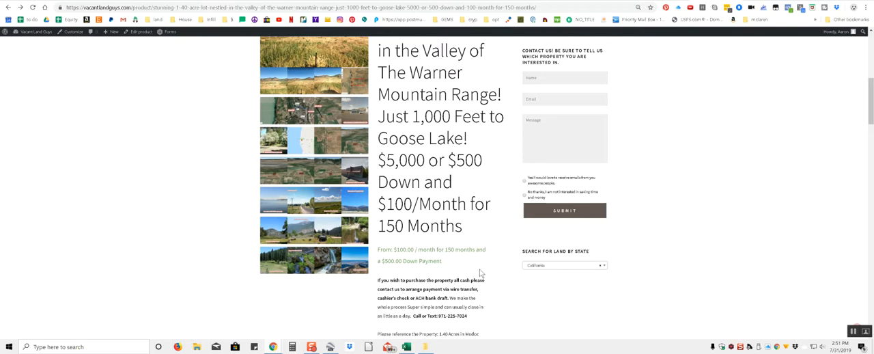
{"action": "left_click_drag", "start_coordinate": [378, 280], "coordinate": [467, 316]}
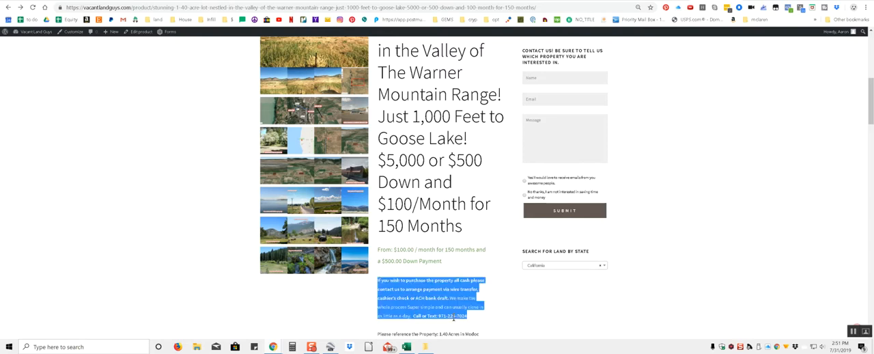